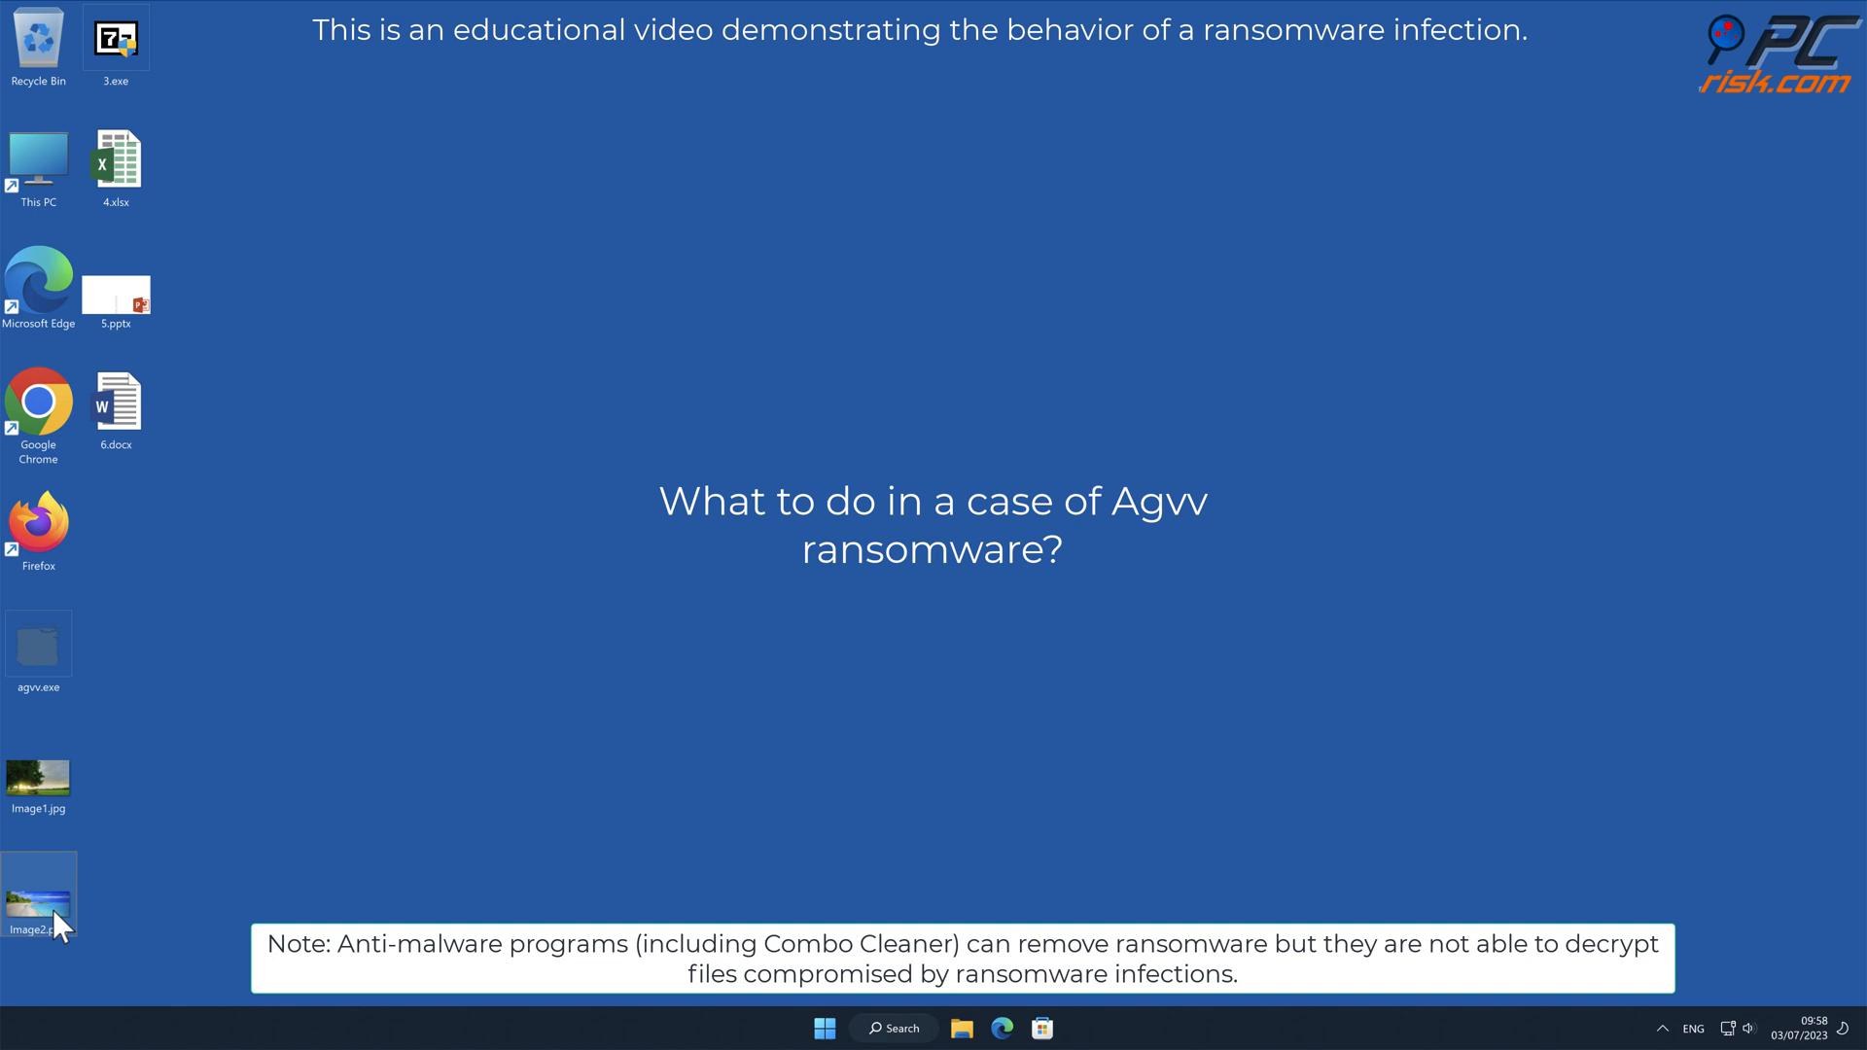
- Preview Image2.png on the desktop to show it opens normally before infection
{"action": "double_click", "coordinate": [39, 891]}
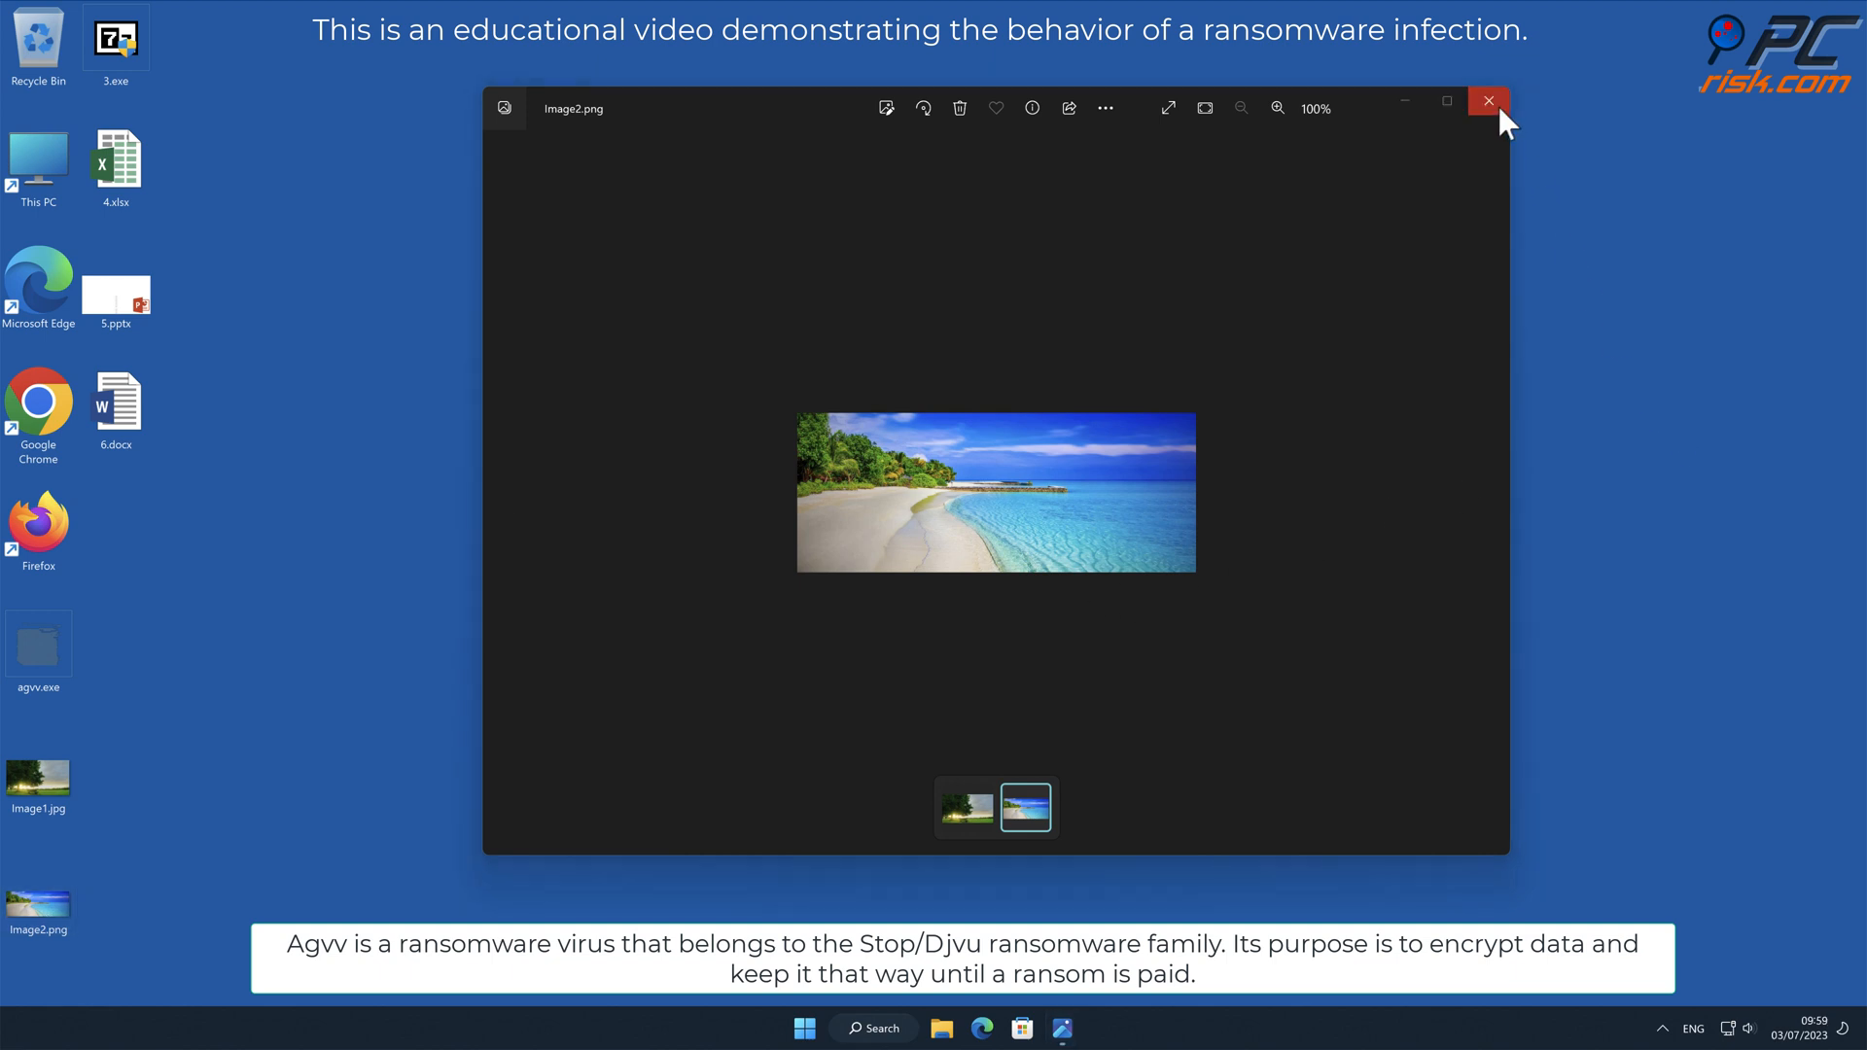
{"action": "left_click", "coordinate": [1488, 107]}
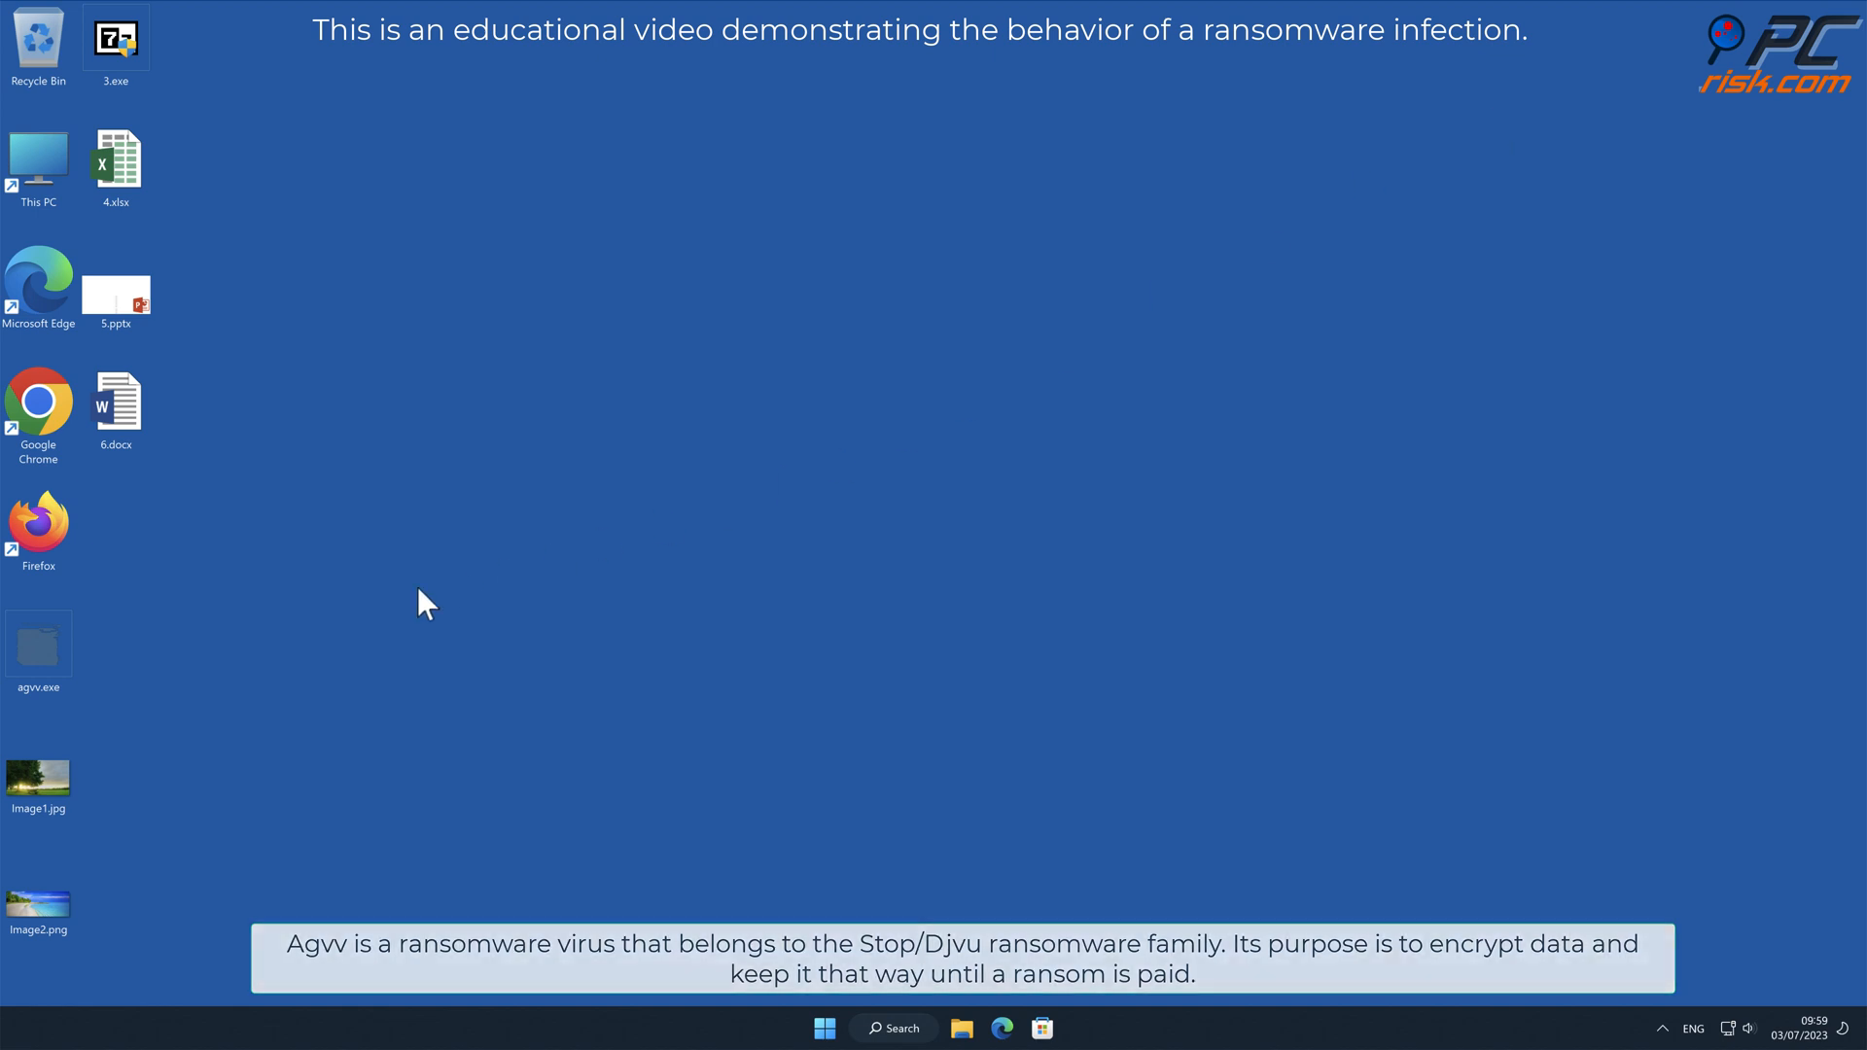
- Run agvv.exe with administrator rights and allow it in User Account Control
{"action": "right_click", "coordinate": [39, 644]}
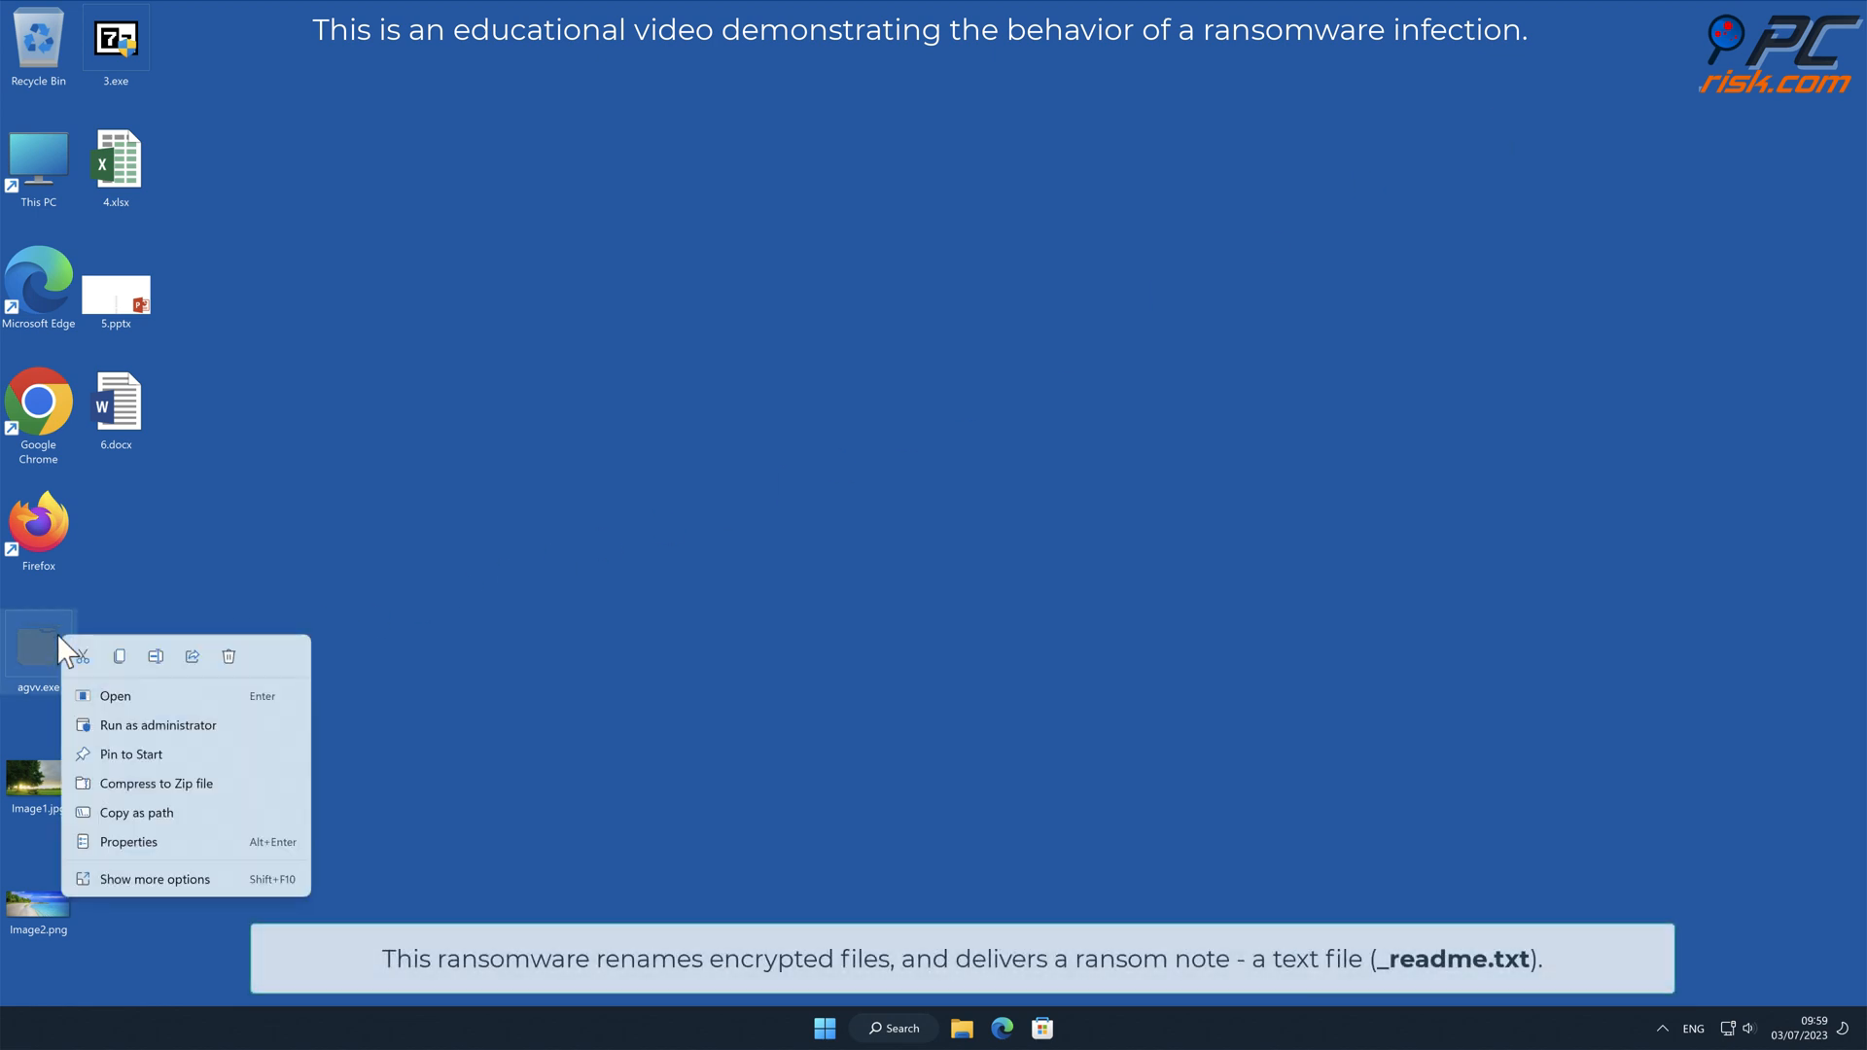
{"action": "left_click", "coordinate": [115, 696]}
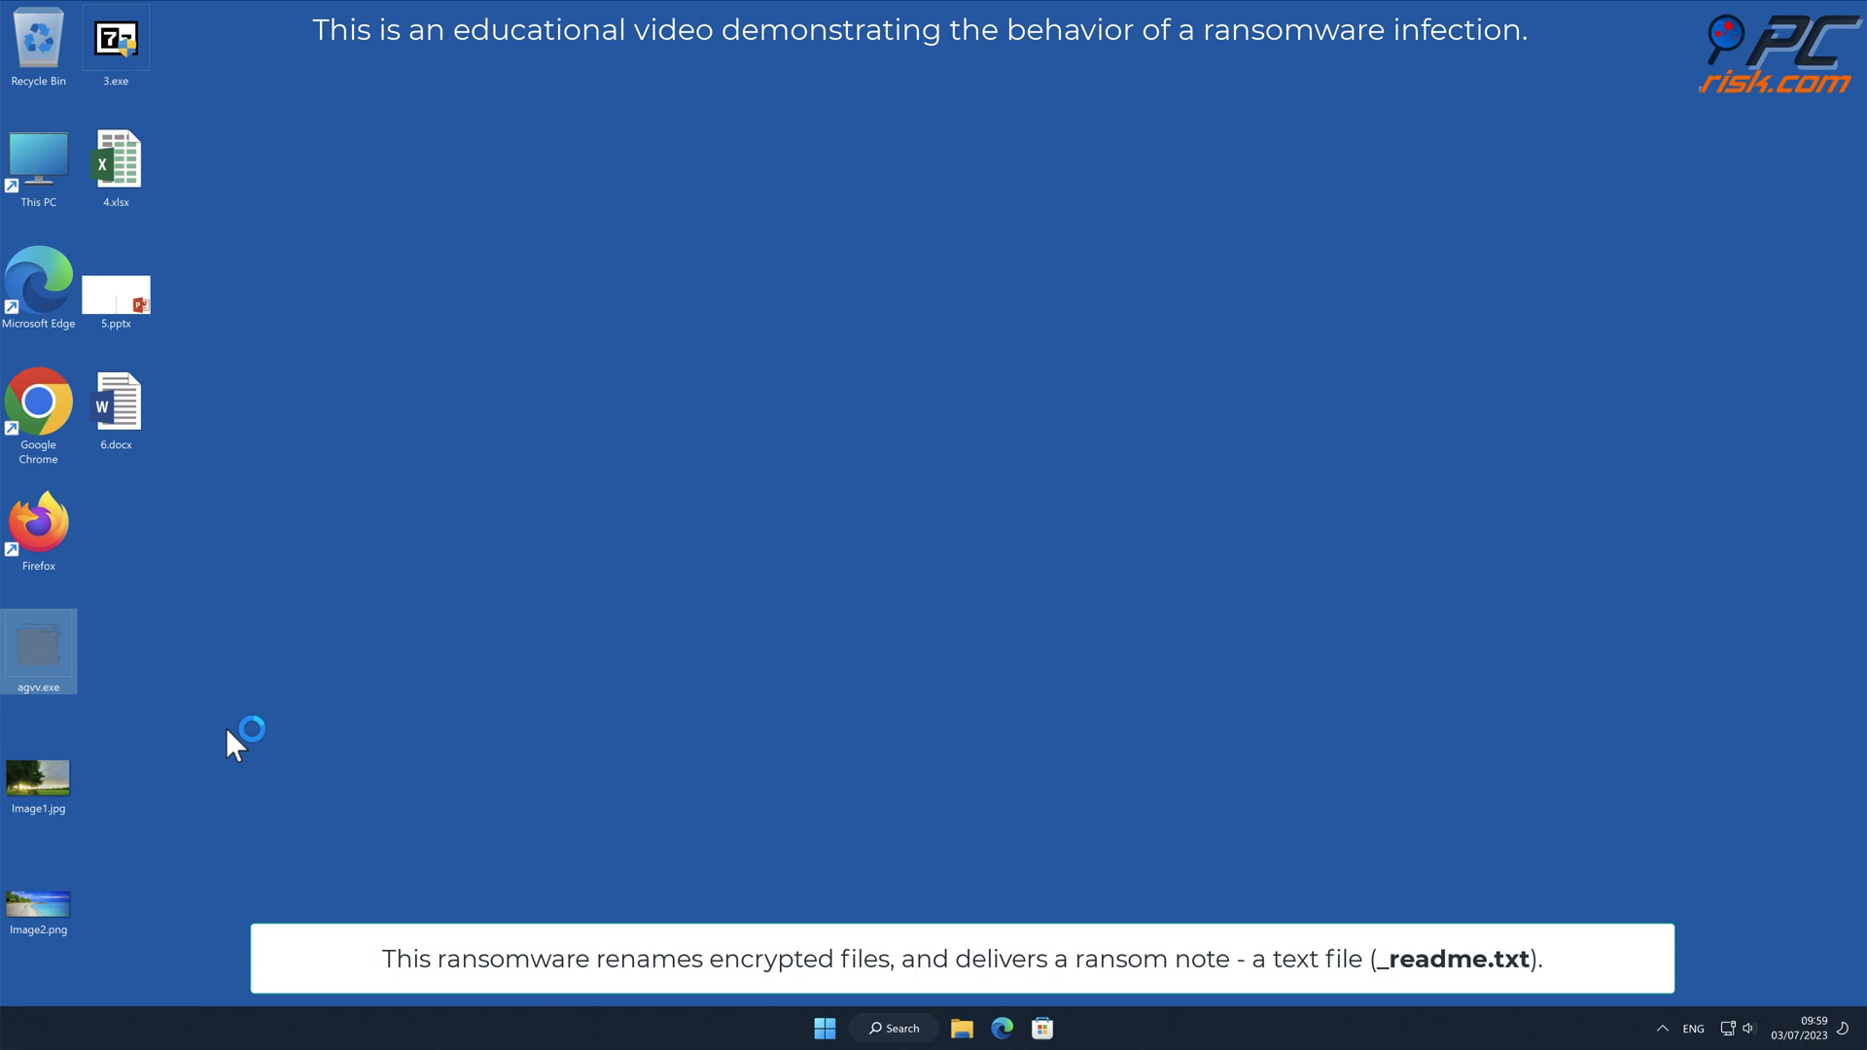
{"action": "double_click", "coordinate": [39, 651]}
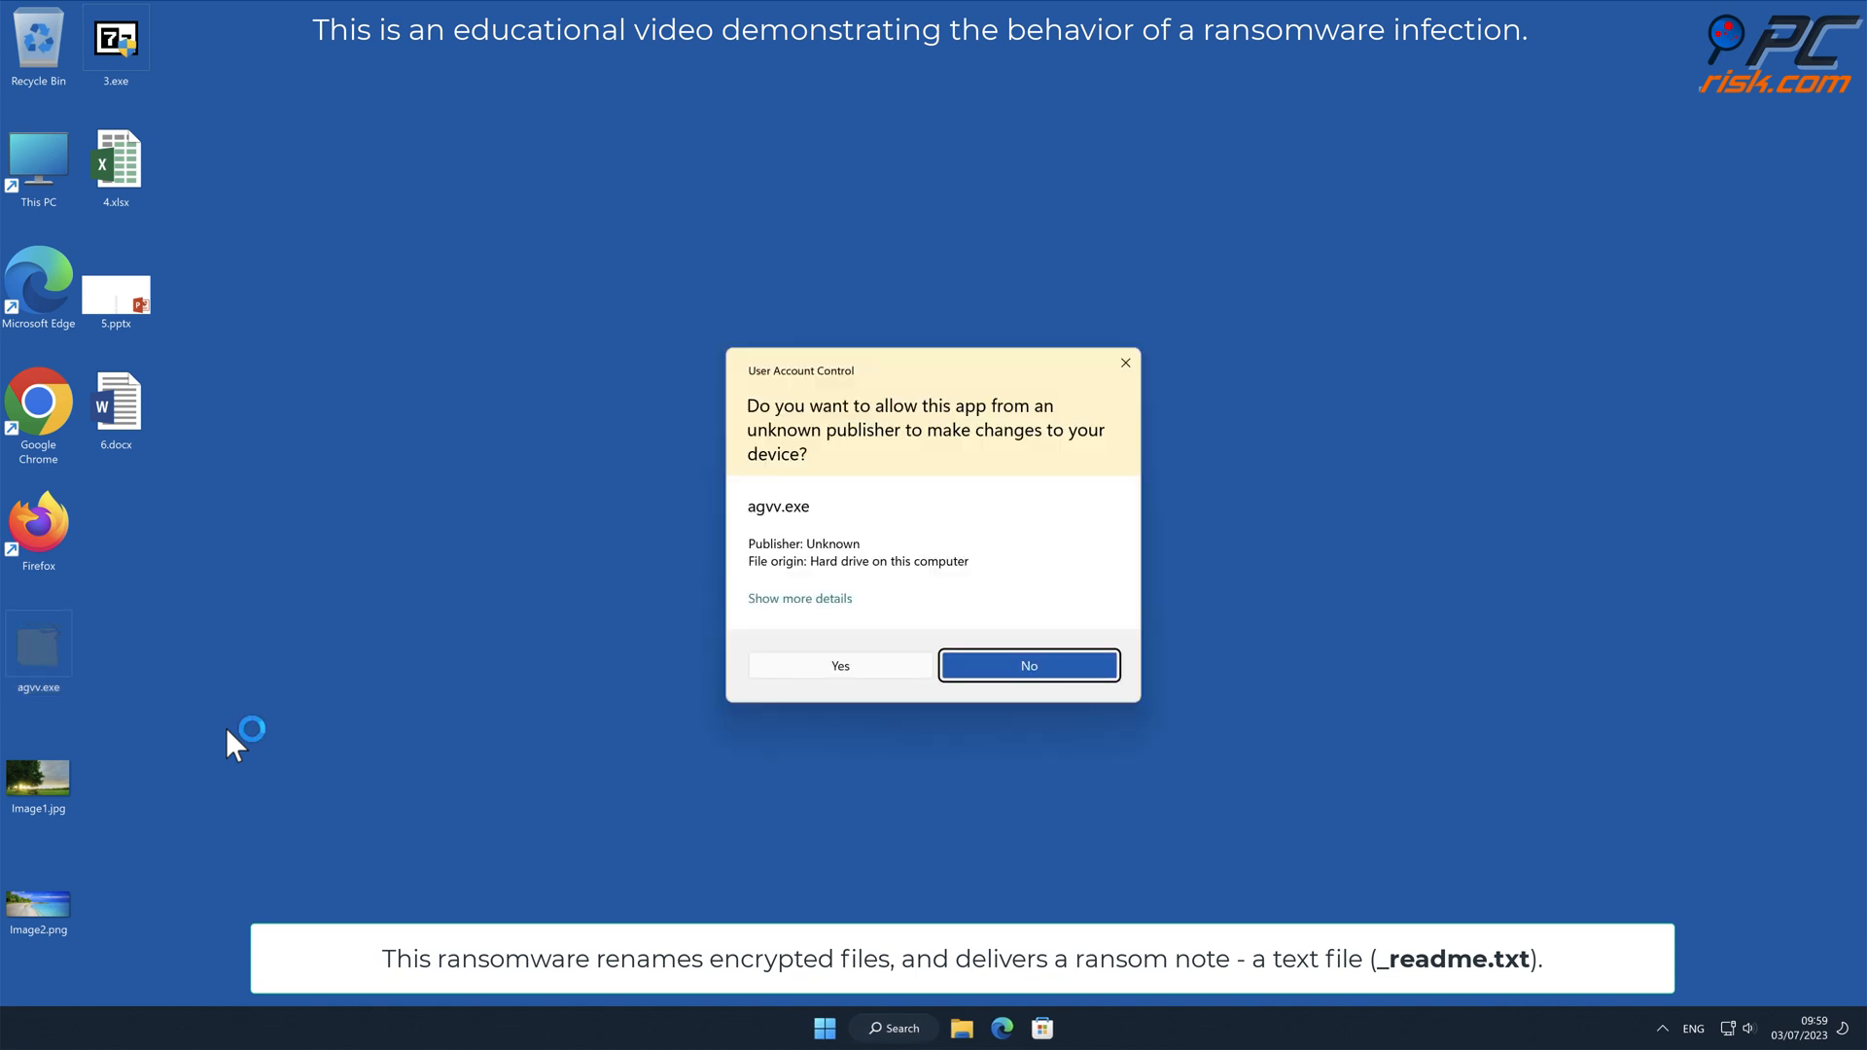
{"action": "left_click", "coordinate": [841, 665]}
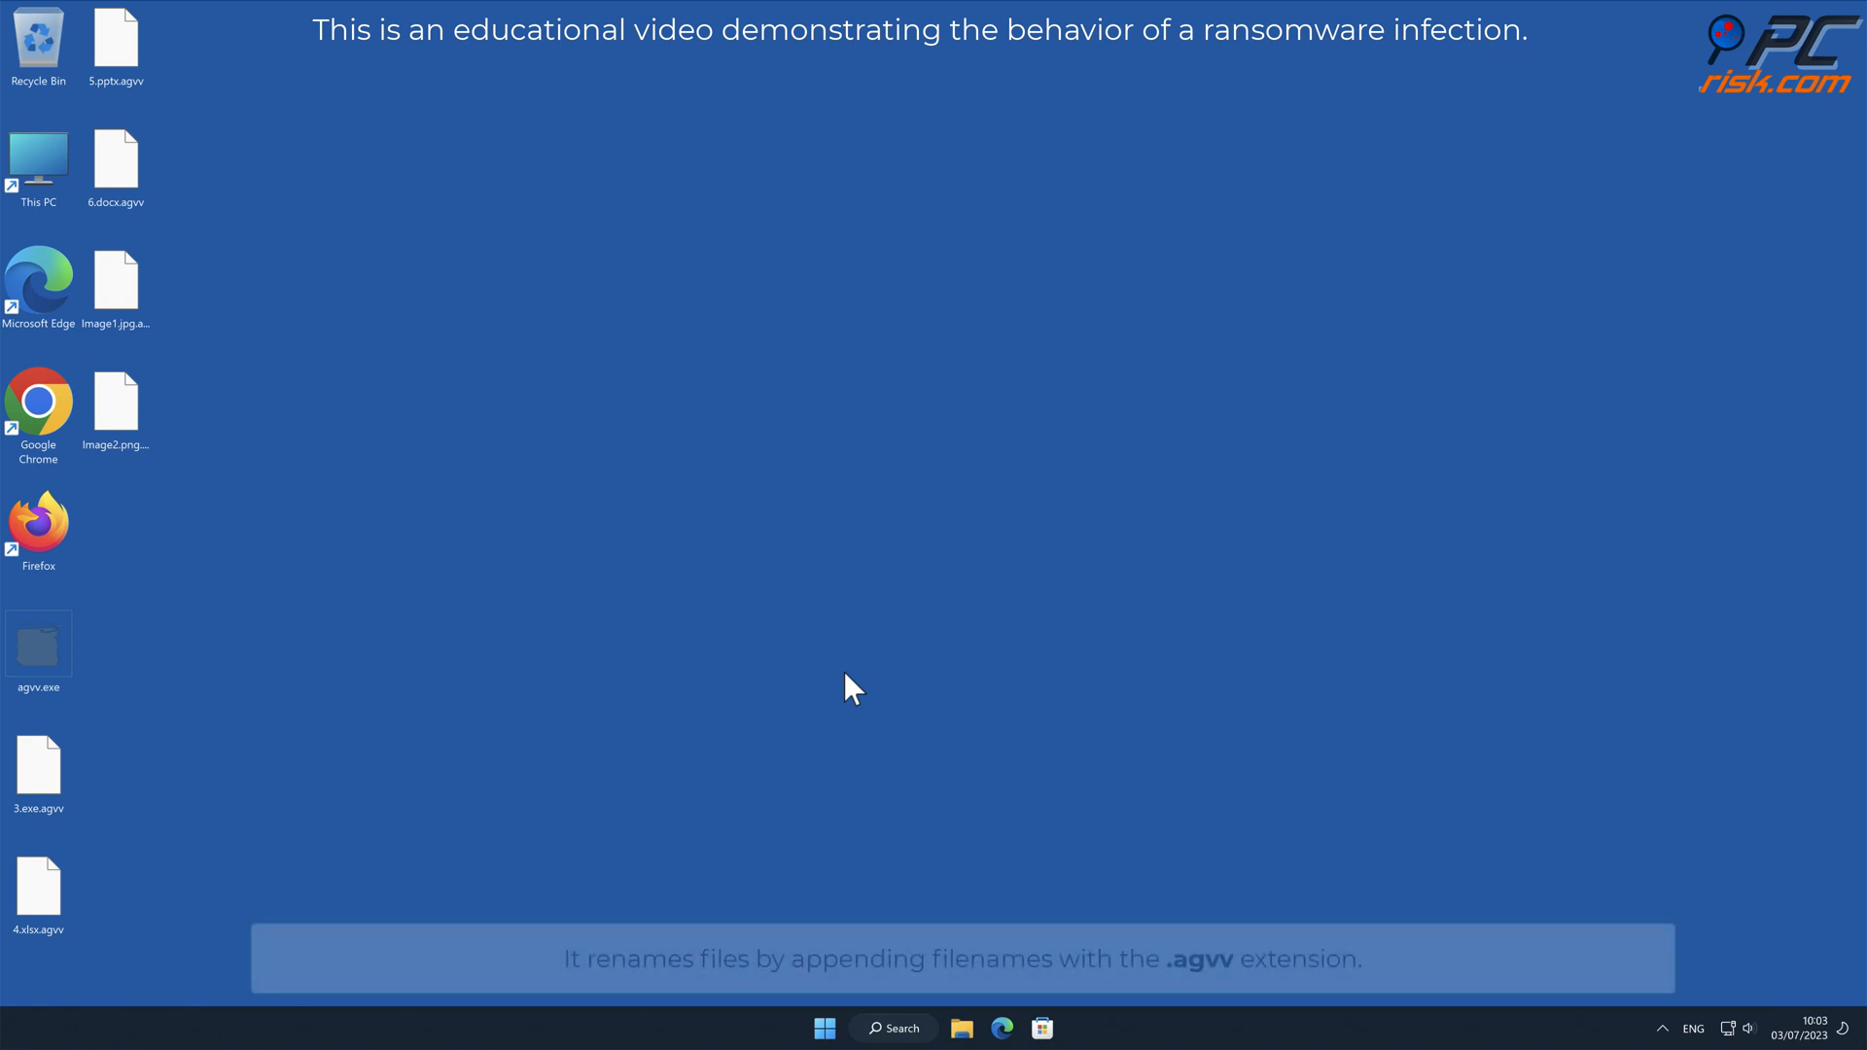
- Show that the encrypted .agvv desktop files no longer open normally
{"action": "double_click", "coordinate": [115, 405]}
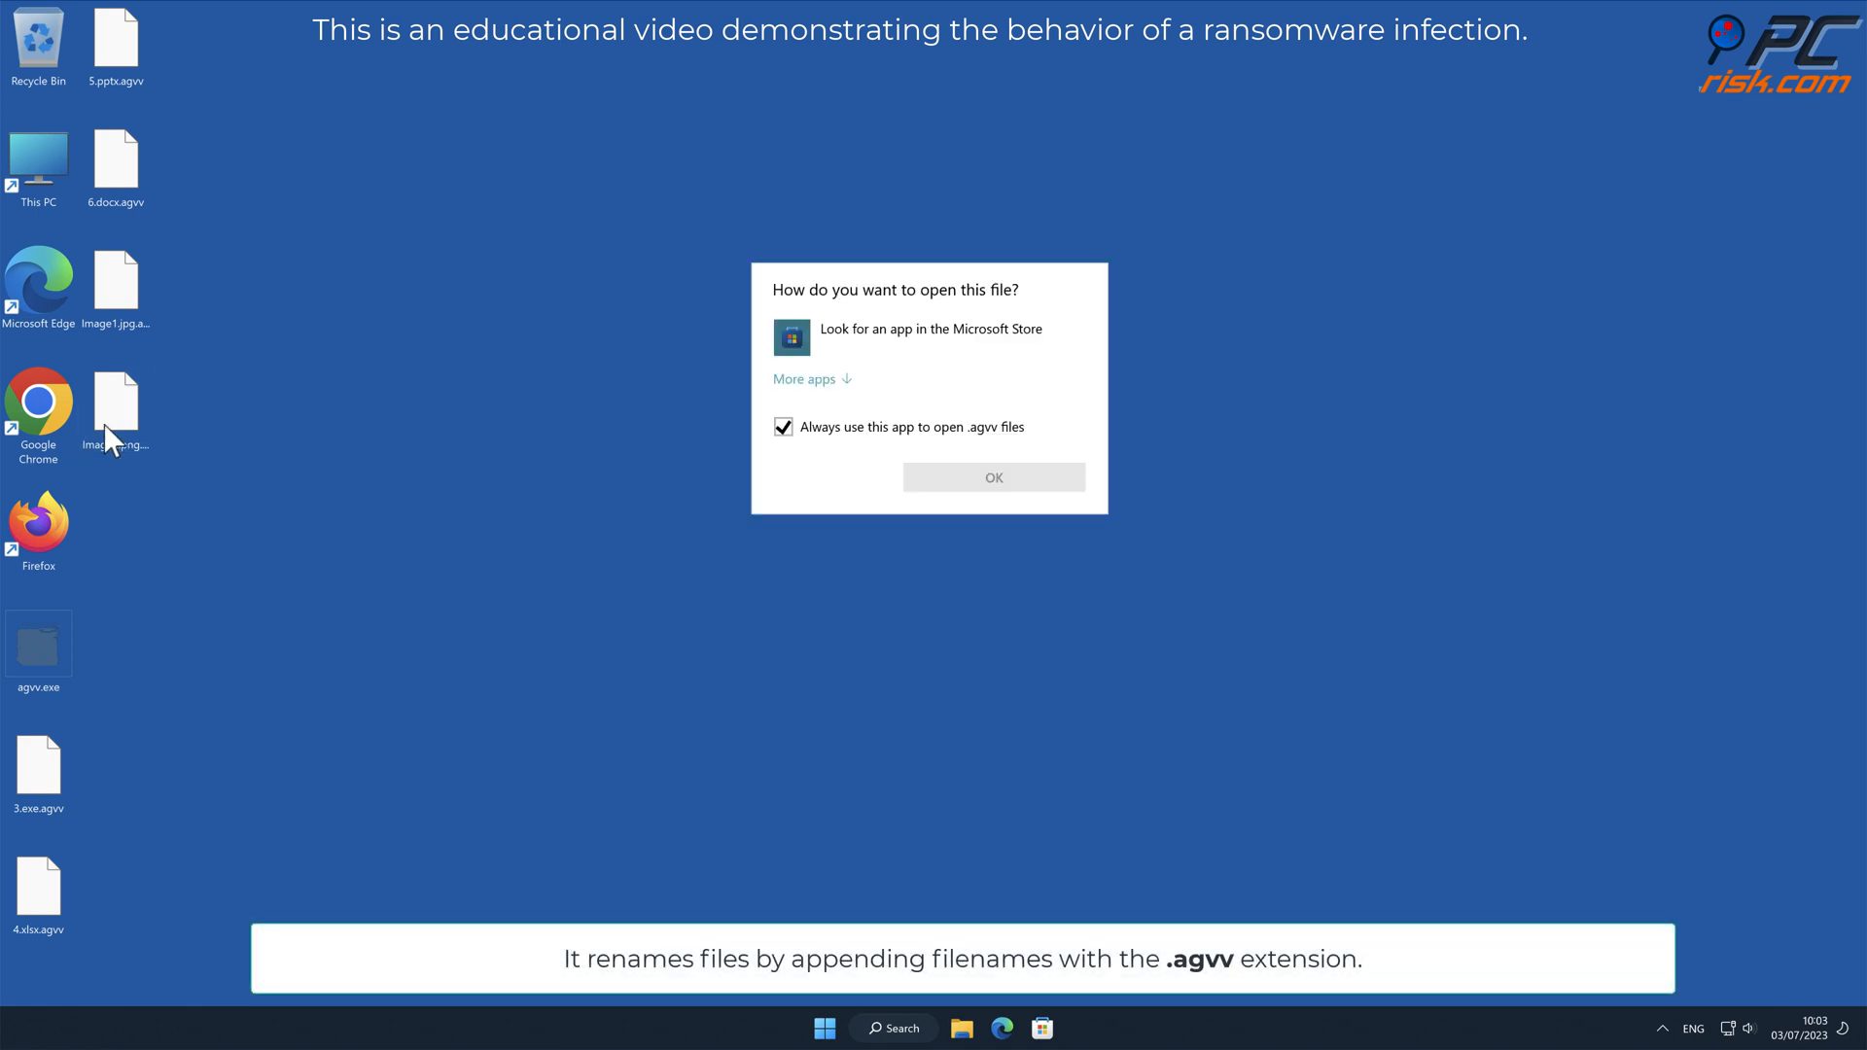
{"action": "left_click", "coordinate": [992, 476]}
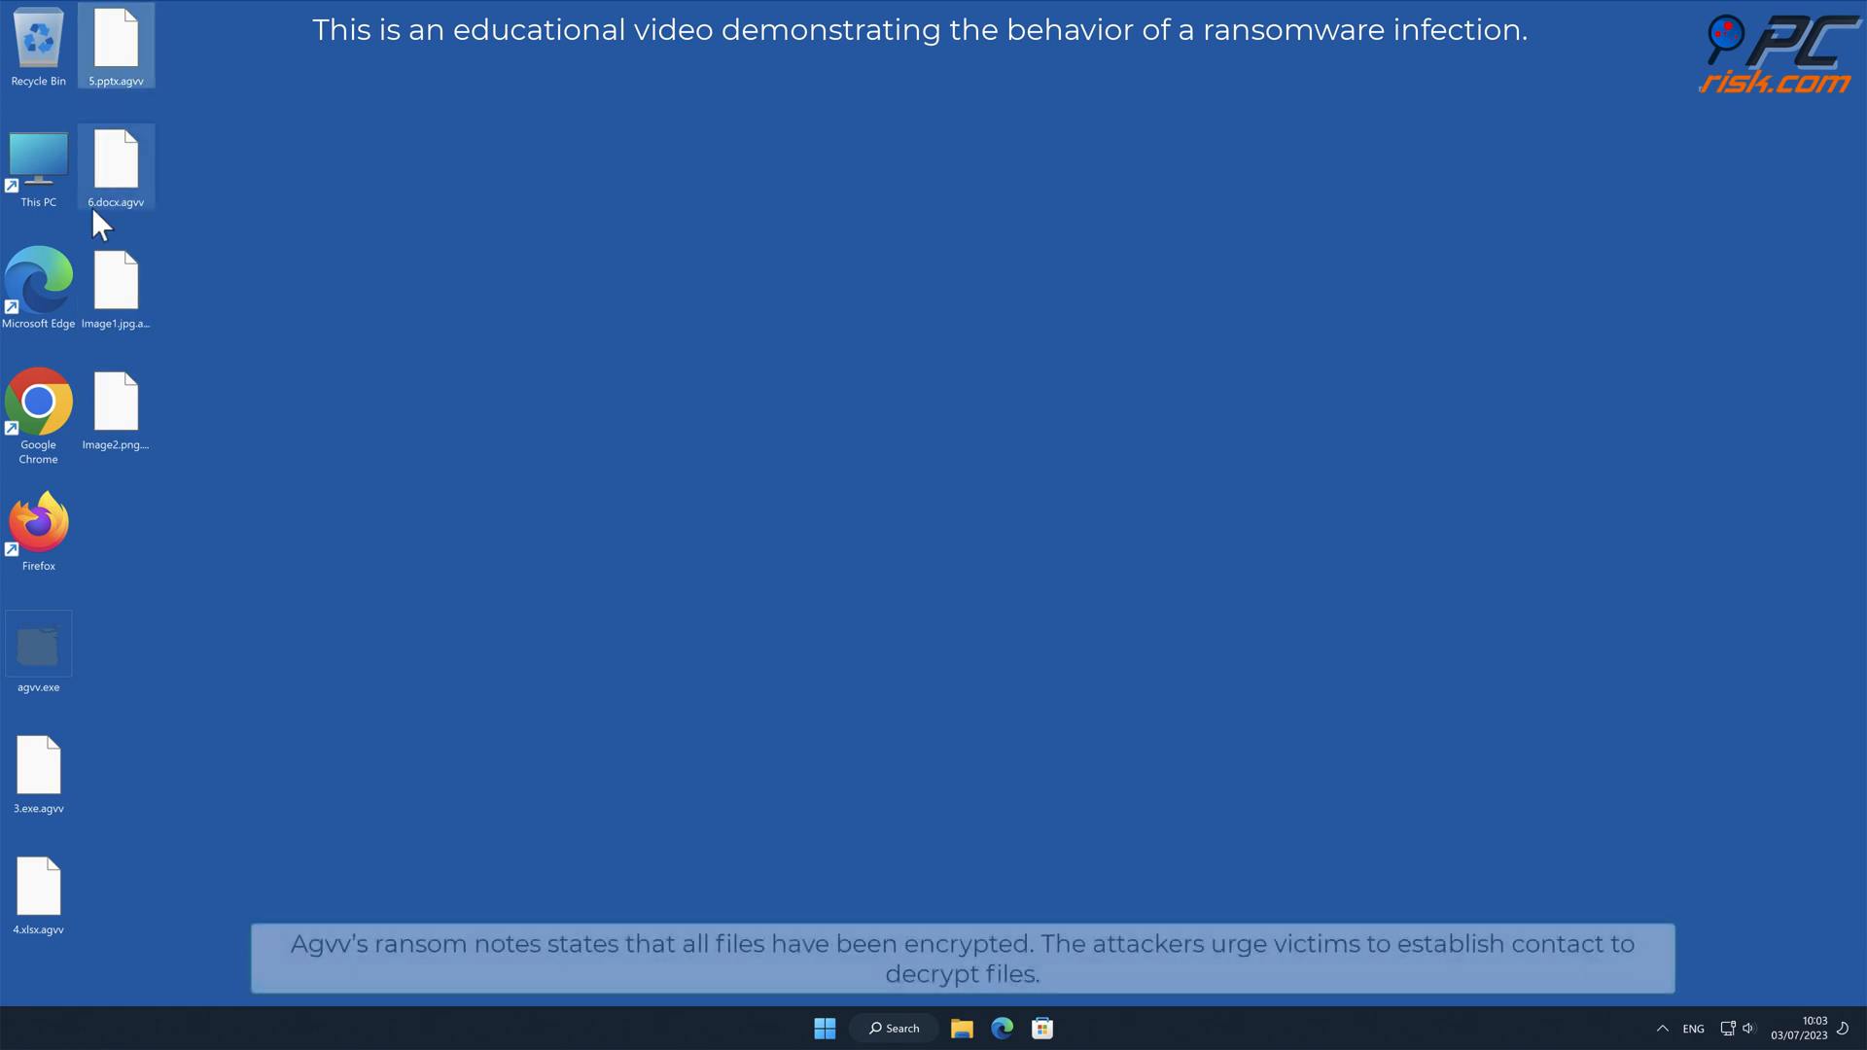
{"action": "left_click", "coordinate": [115, 404]}
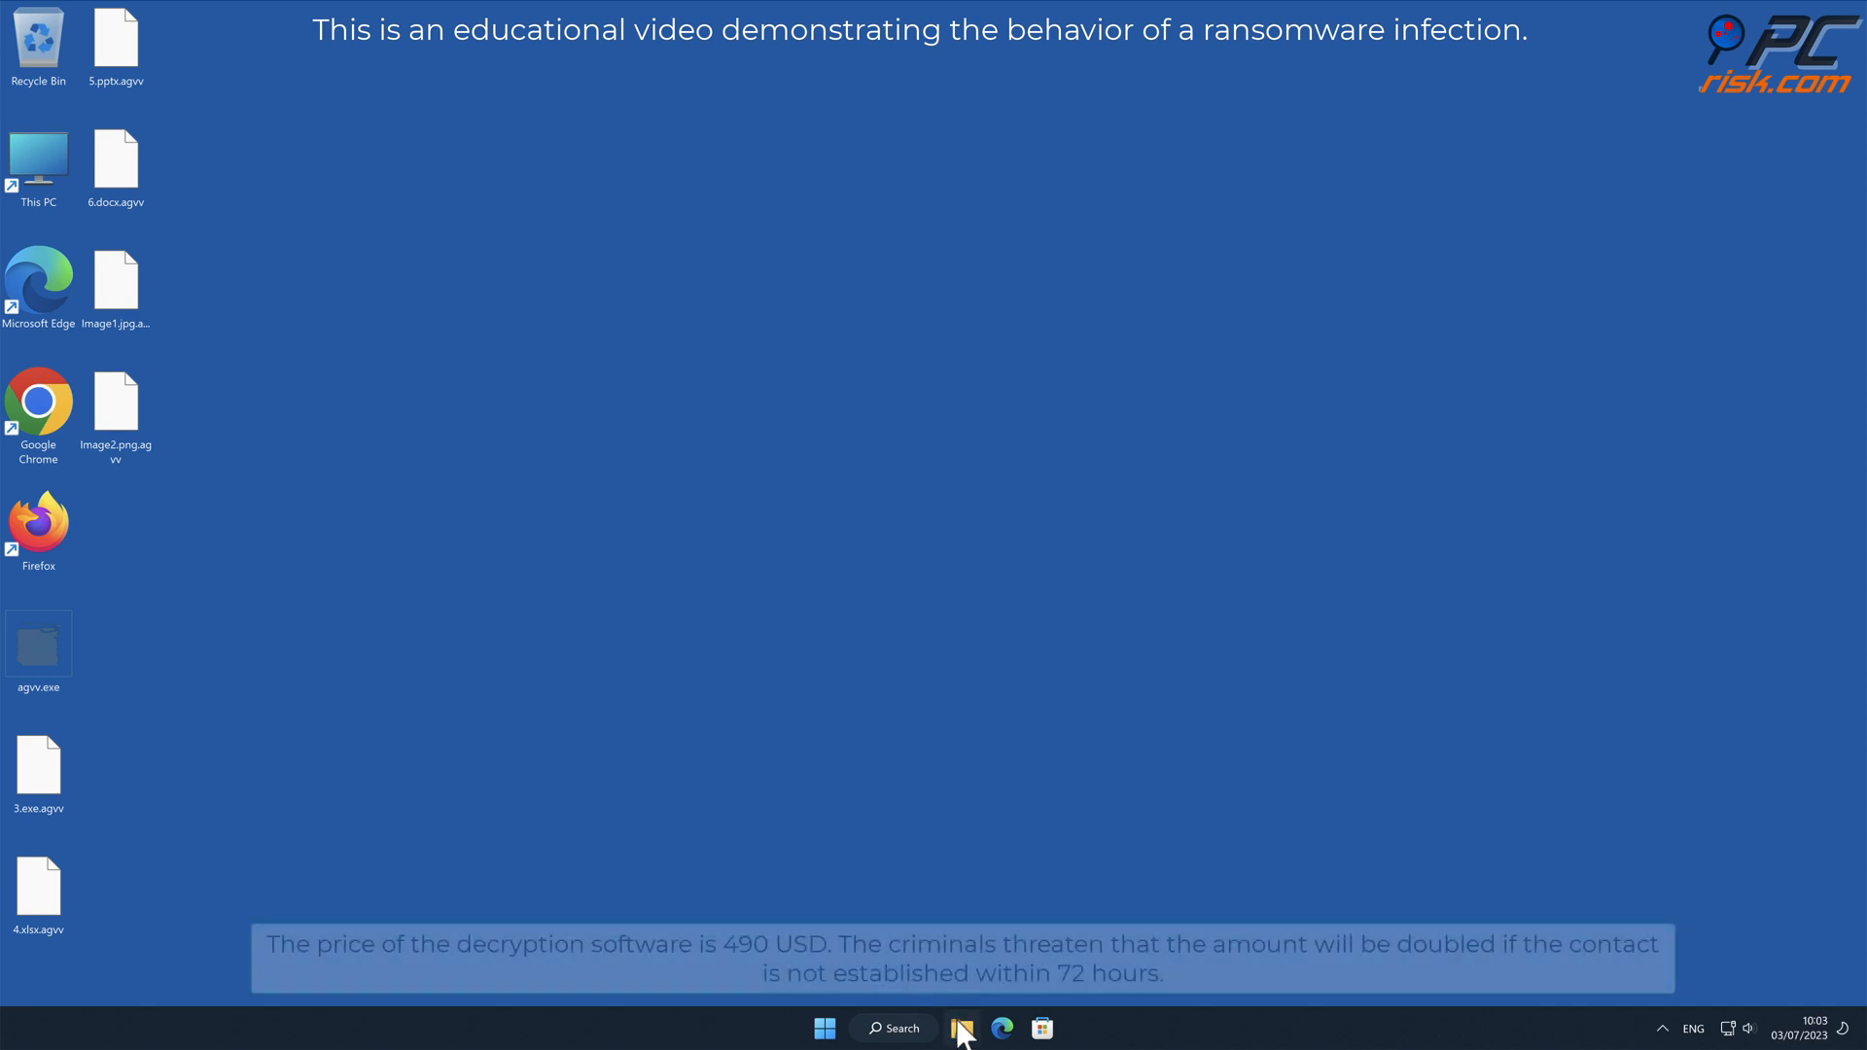
{"action": "left_click", "coordinate": [960, 1027]}
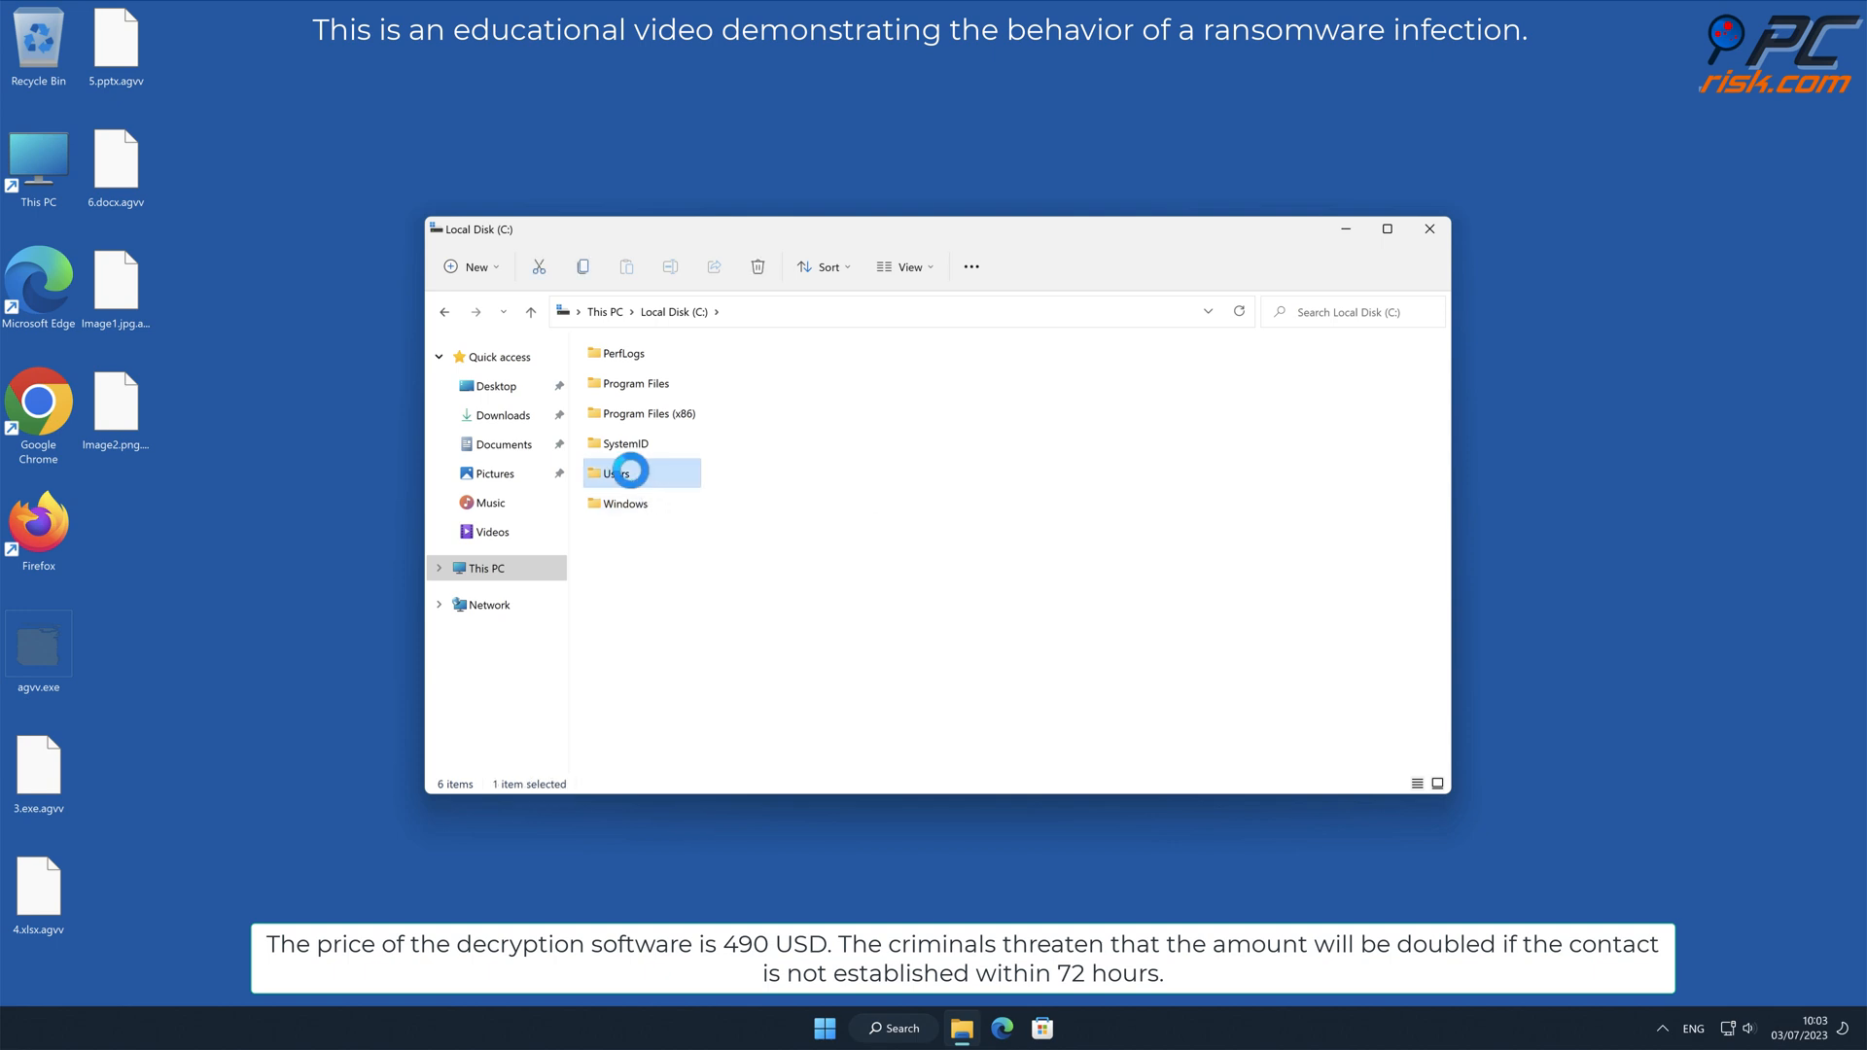
{"action": "double_click", "coordinate": [619, 470]}
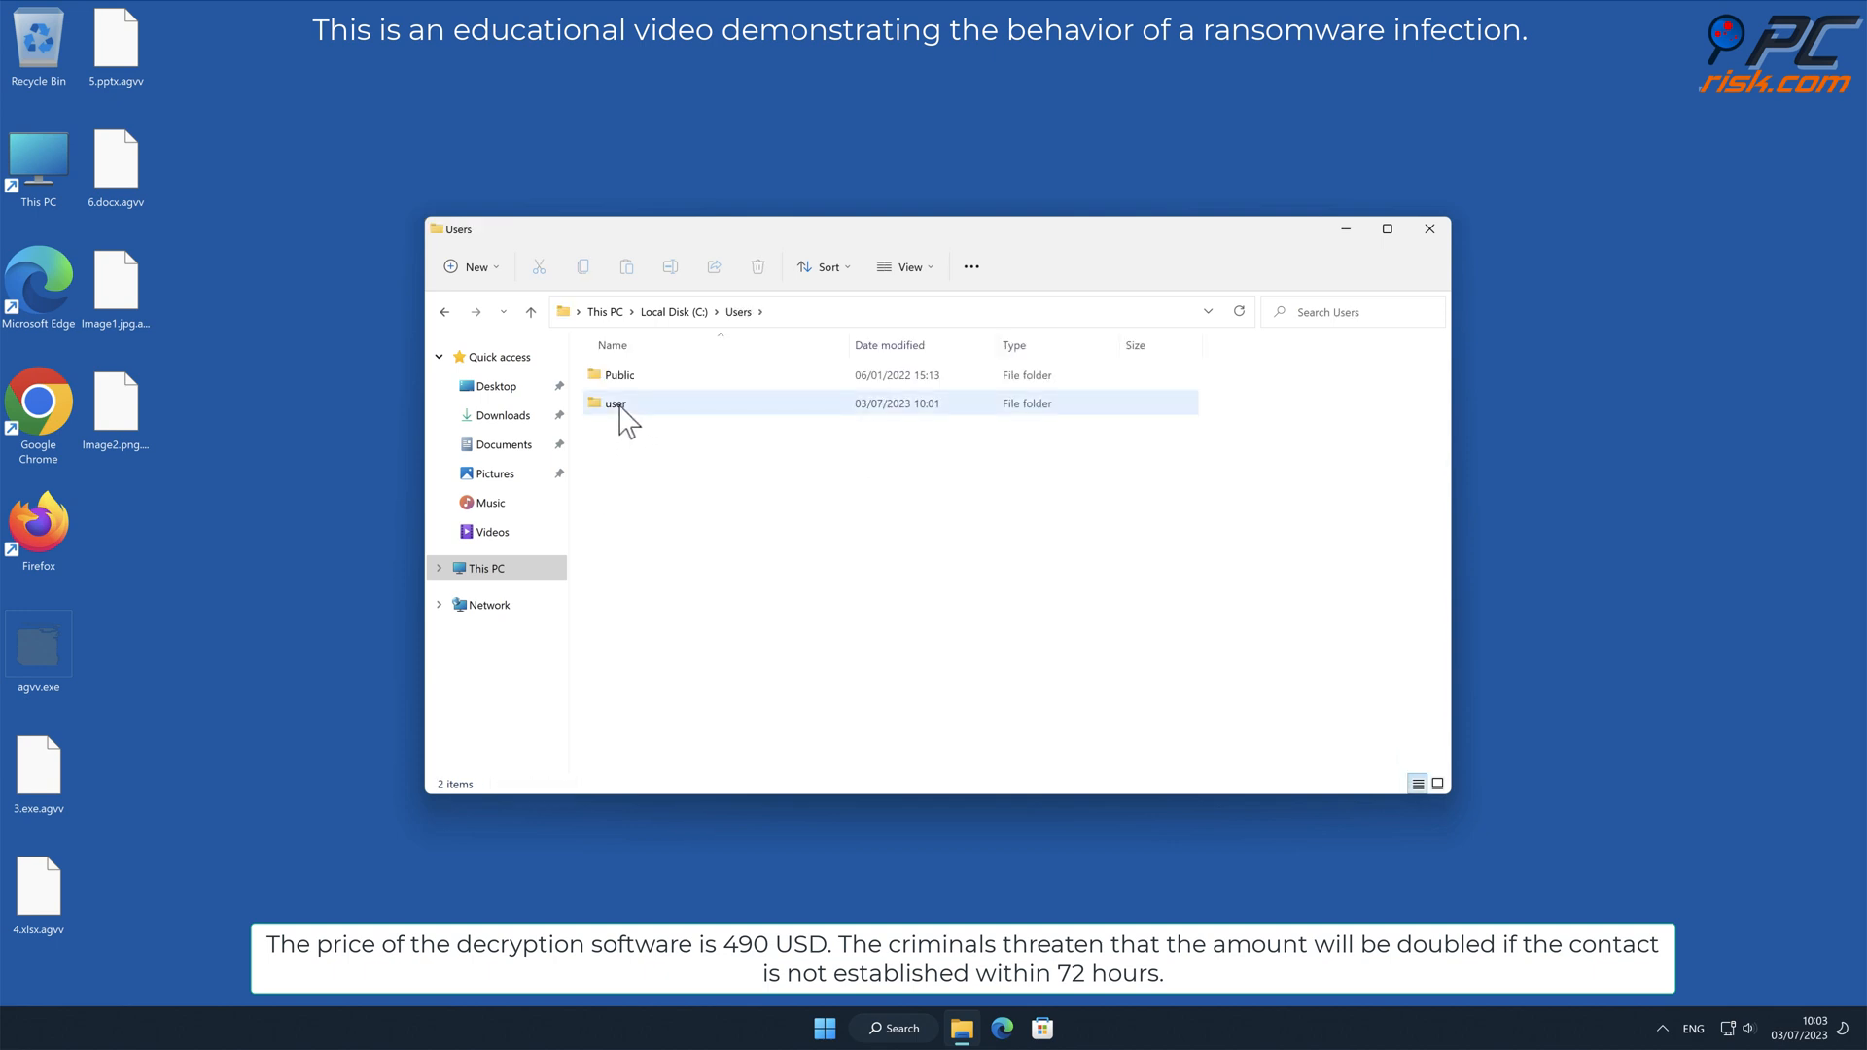
{"action": "double_click", "coordinate": [616, 402]}
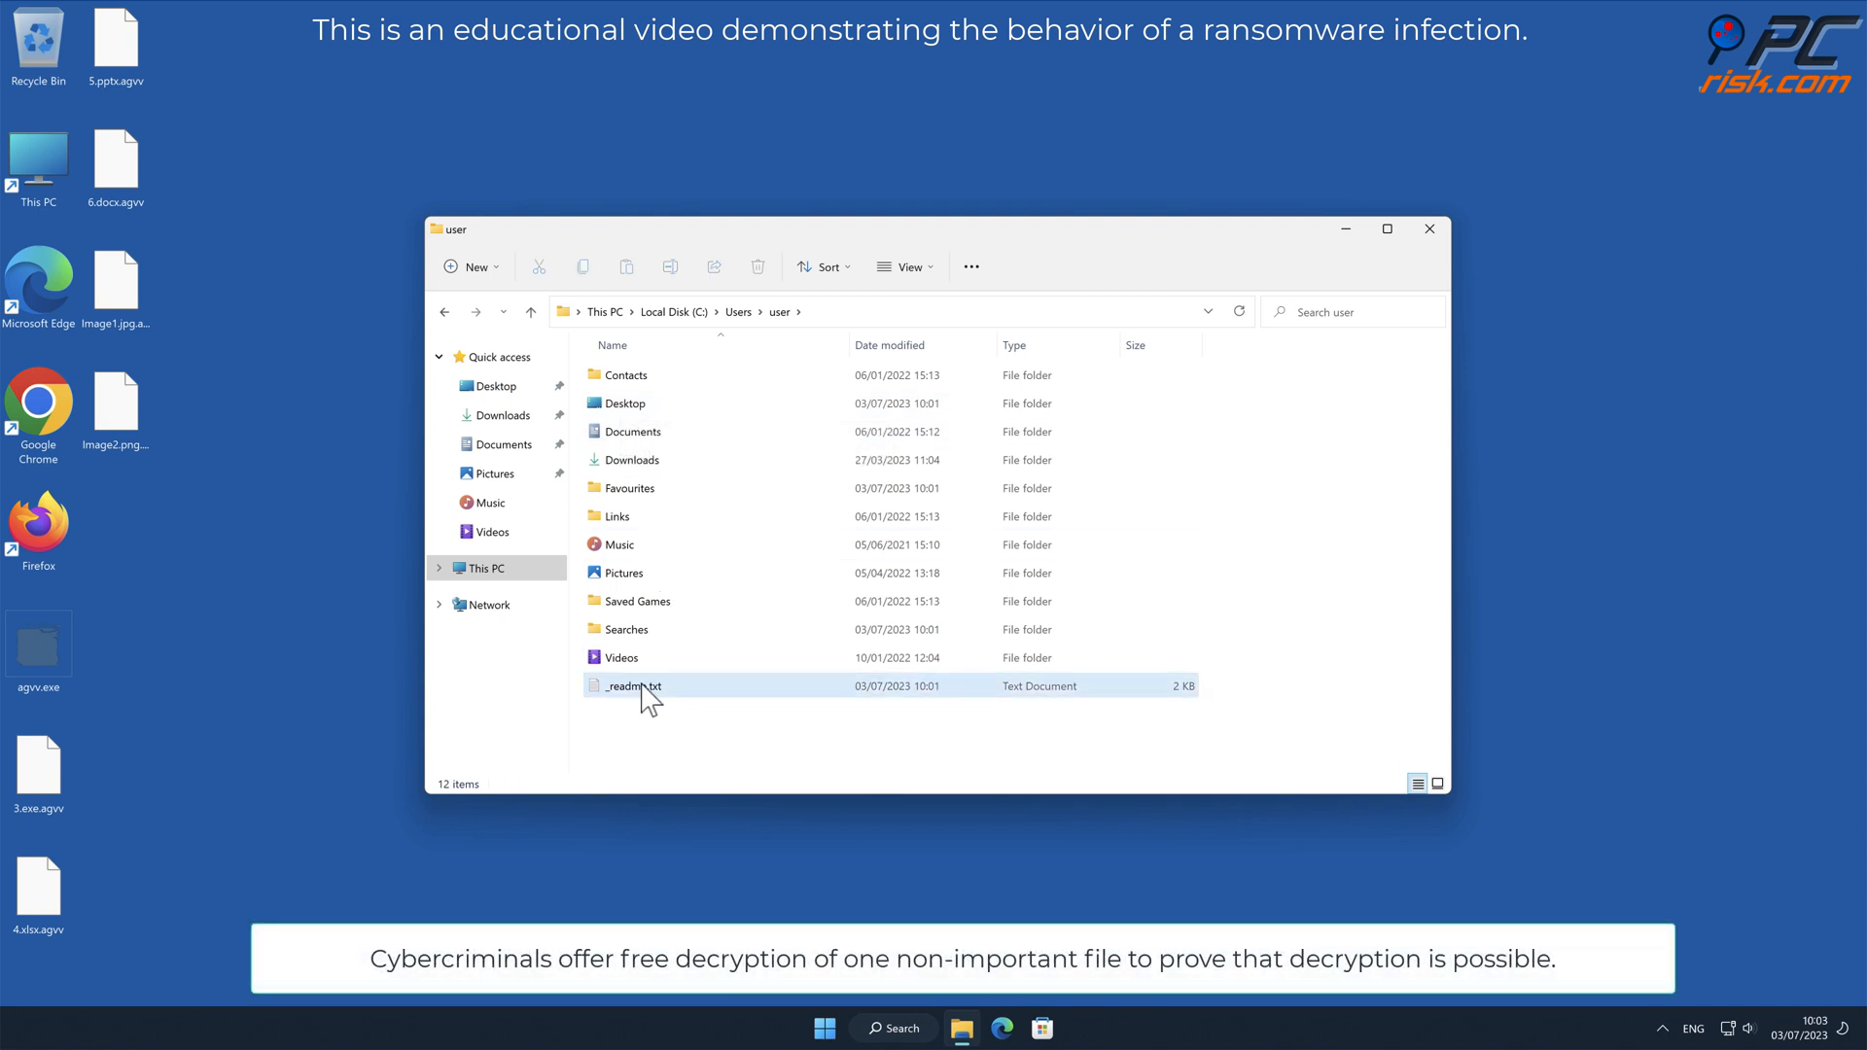
{"action": "double_click", "coordinate": [631, 685]}
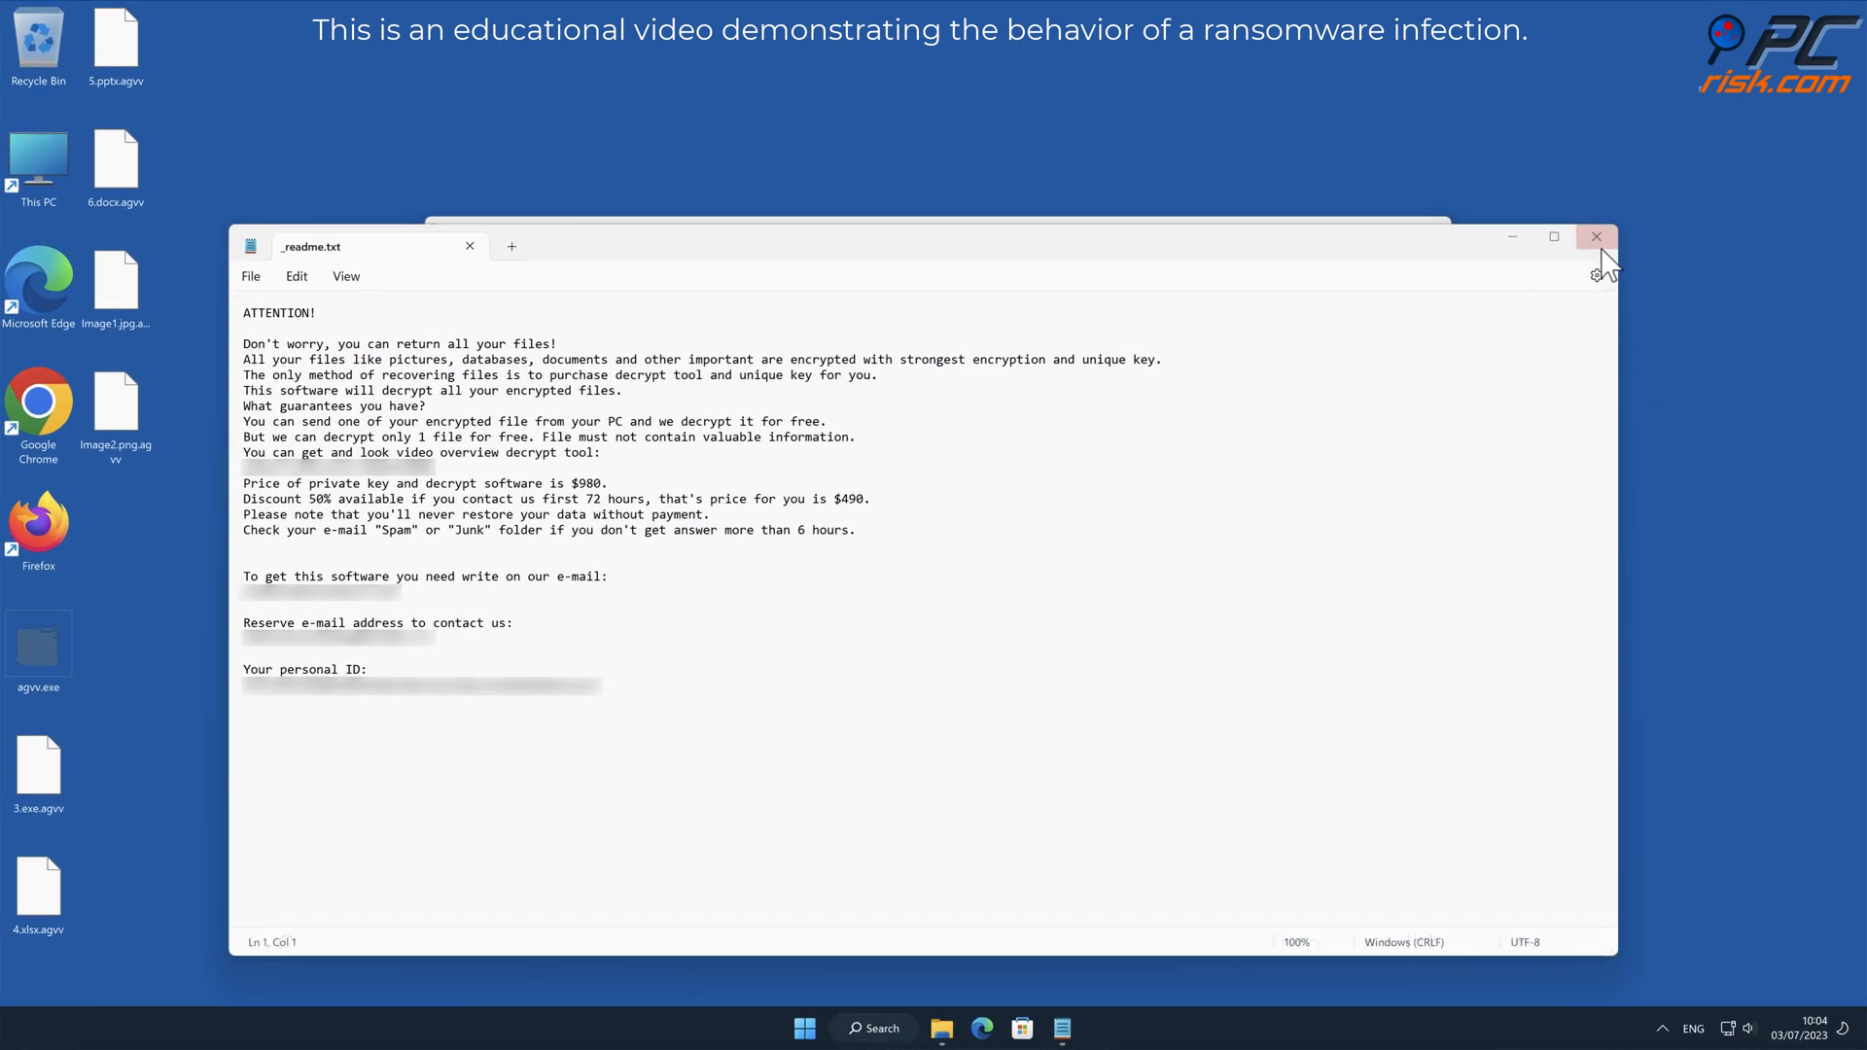
{"action": "left_click", "coordinate": [1595, 237]}
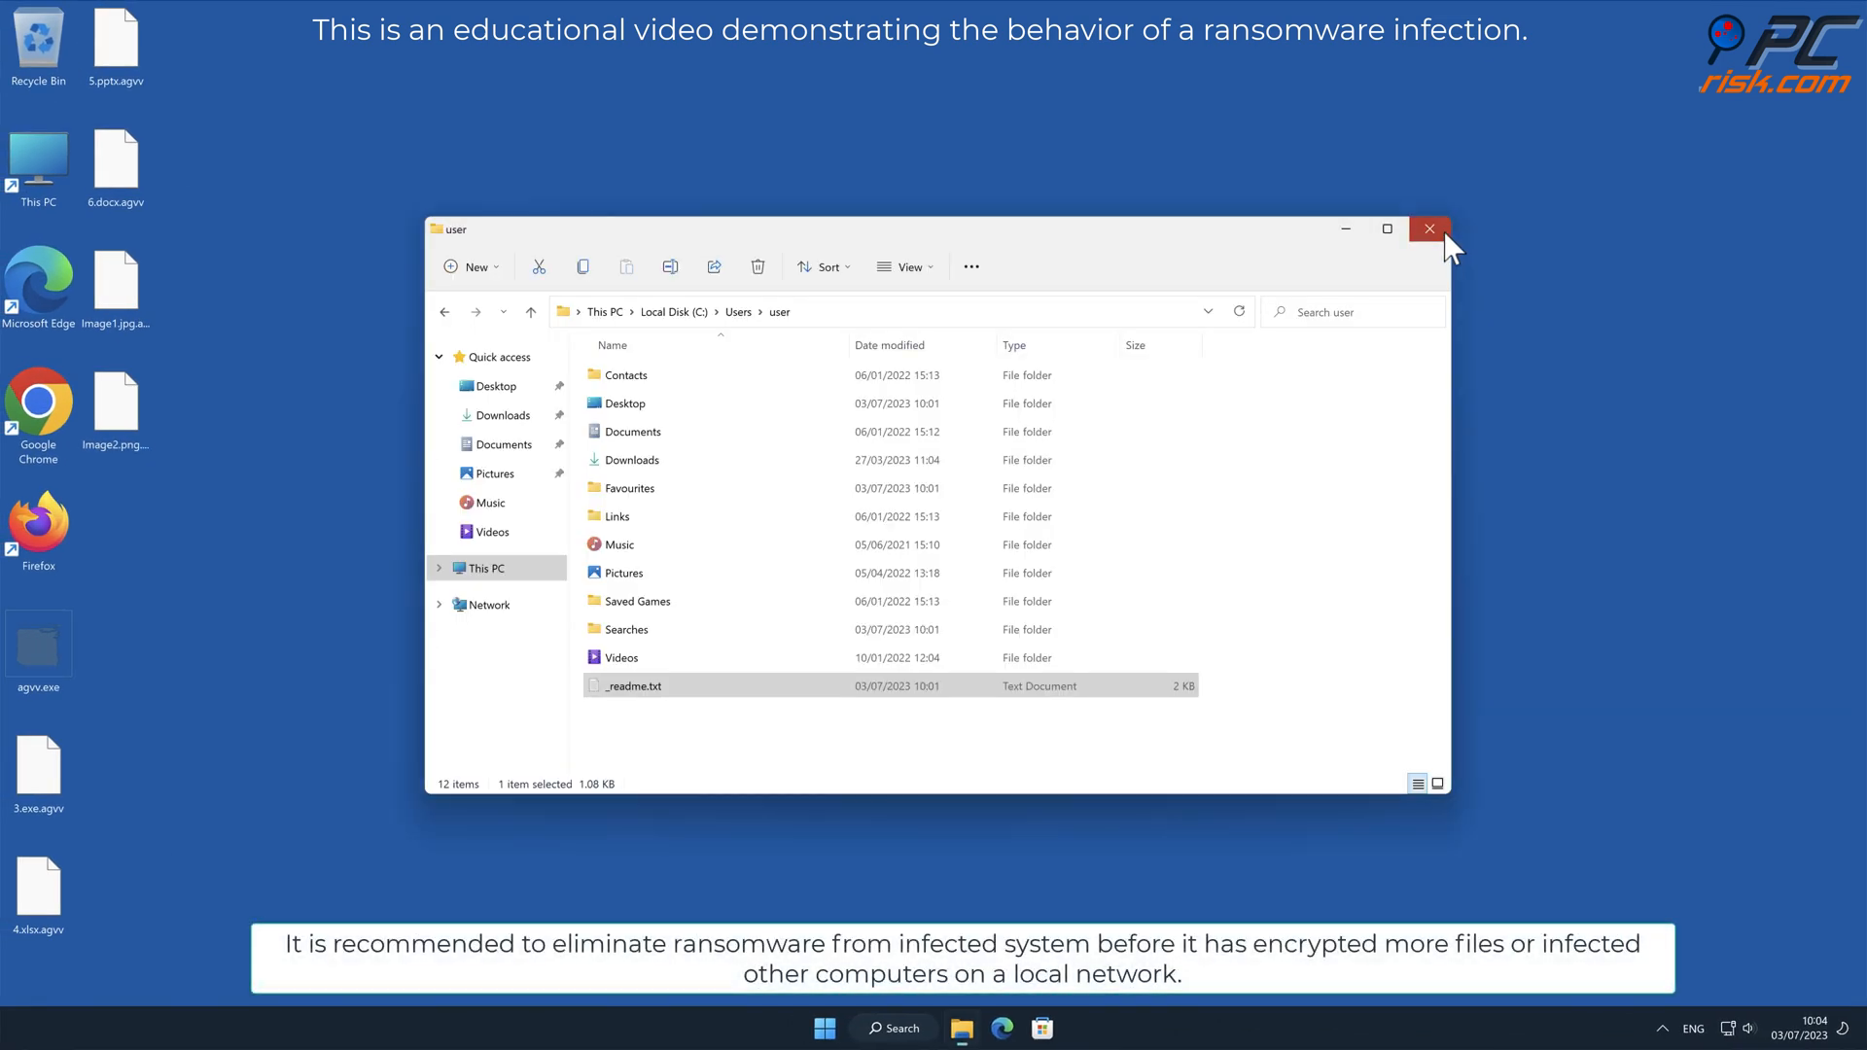
{"action": "left_click", "coordinate": [1429, 230]}
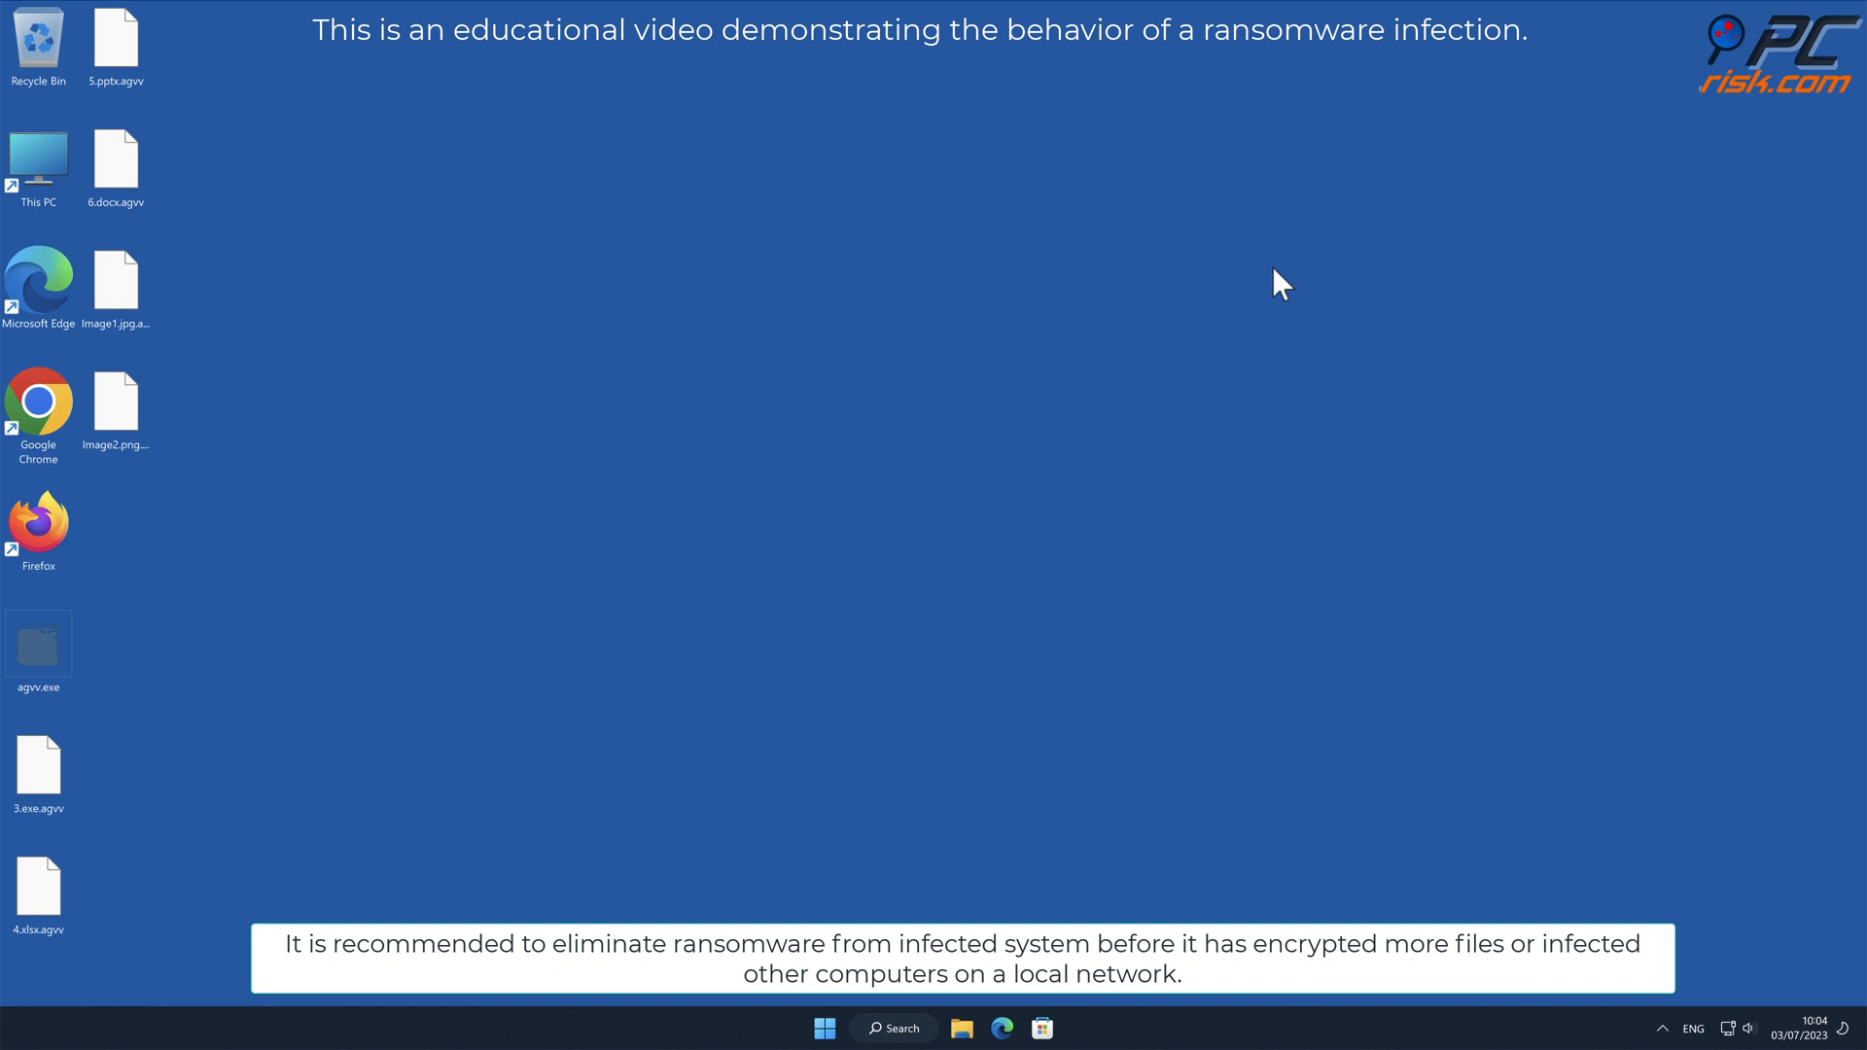
{"action": "double_click", "coordinate": [39, 399]}
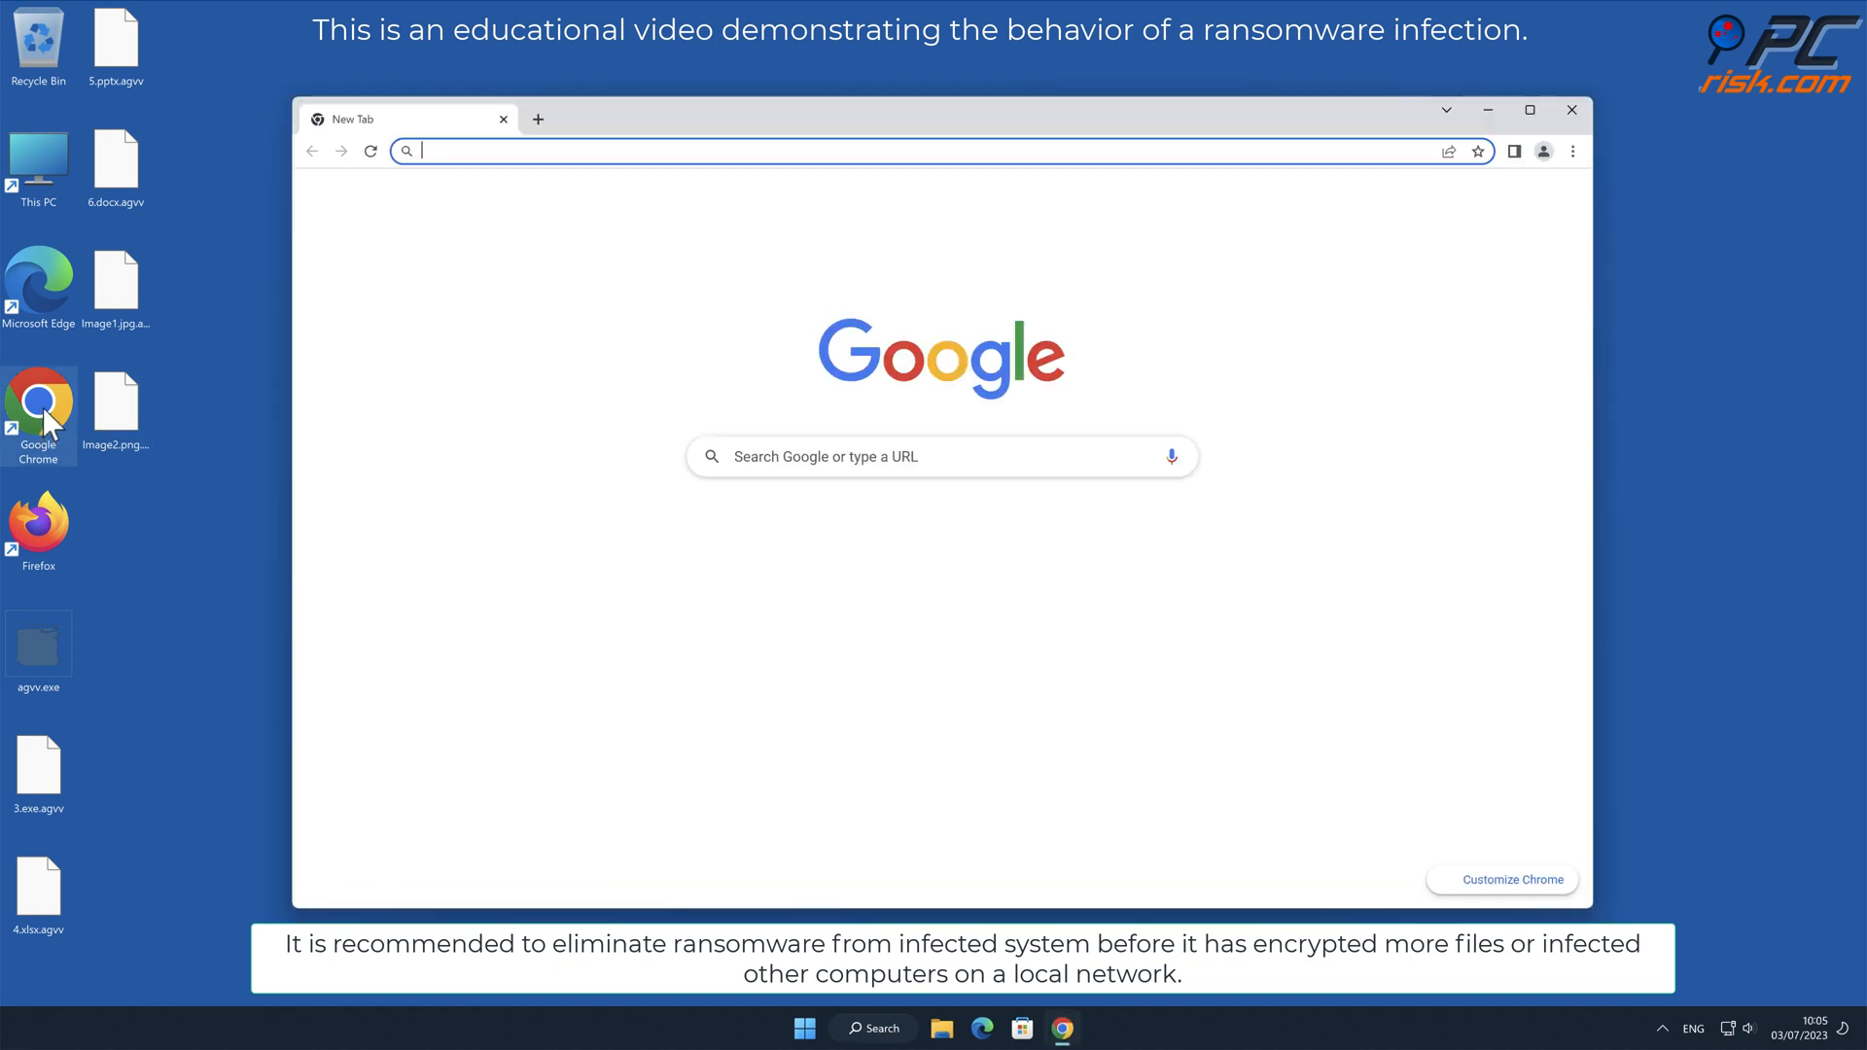
{"action": "type", "text": "w"}
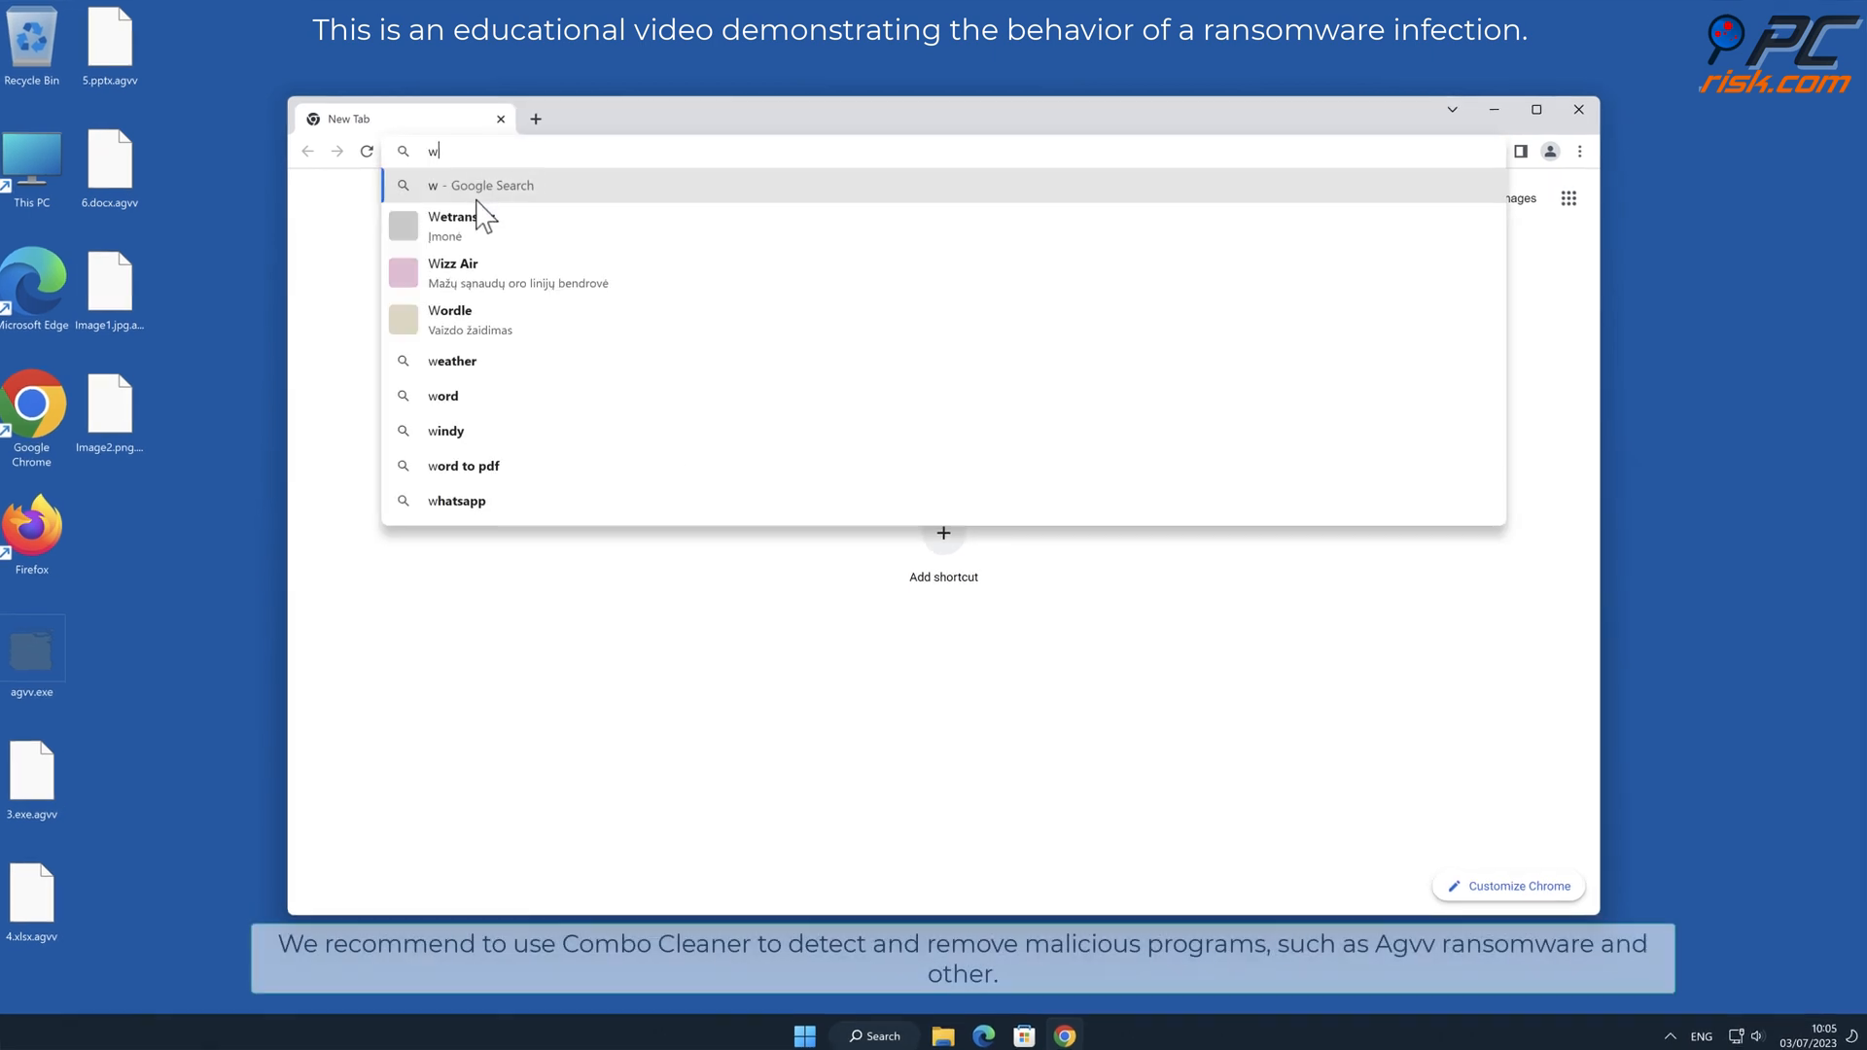
{"action": "type", "text": "www.comboclean"}
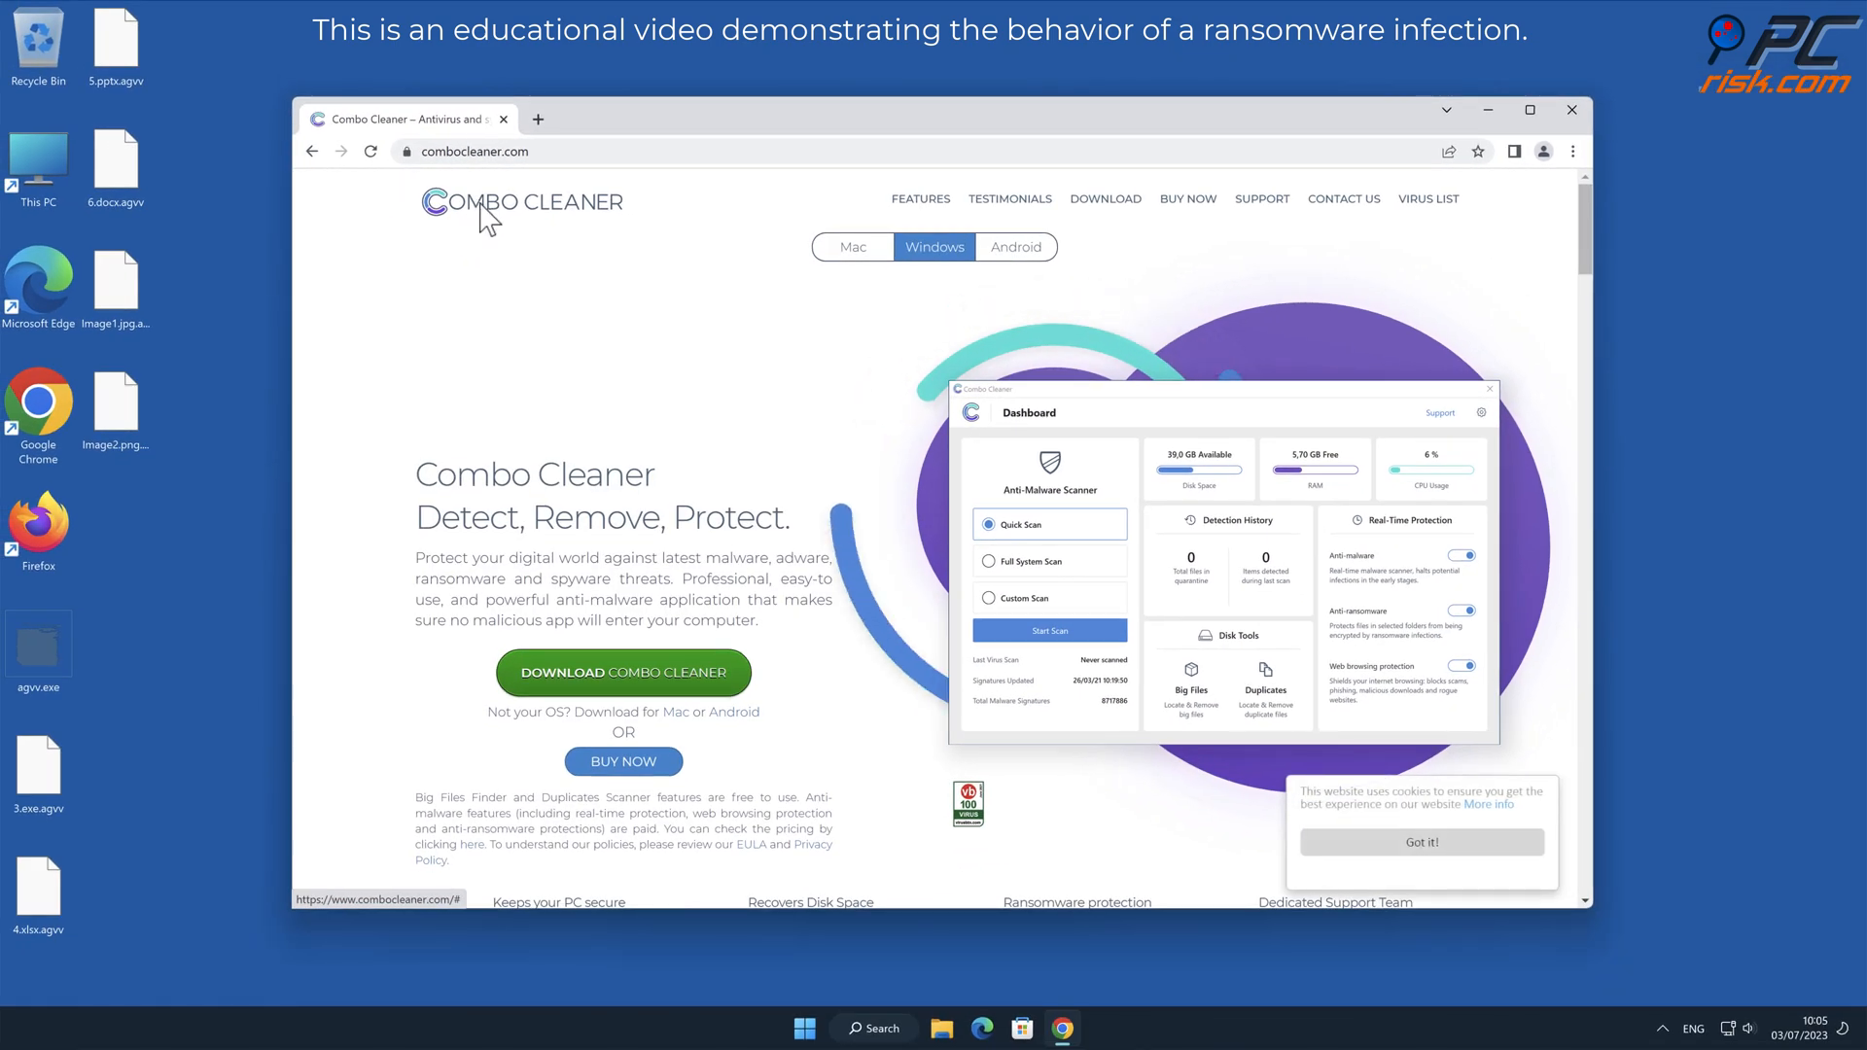
{"action": "left_click", "coordinate": [623, 673]}
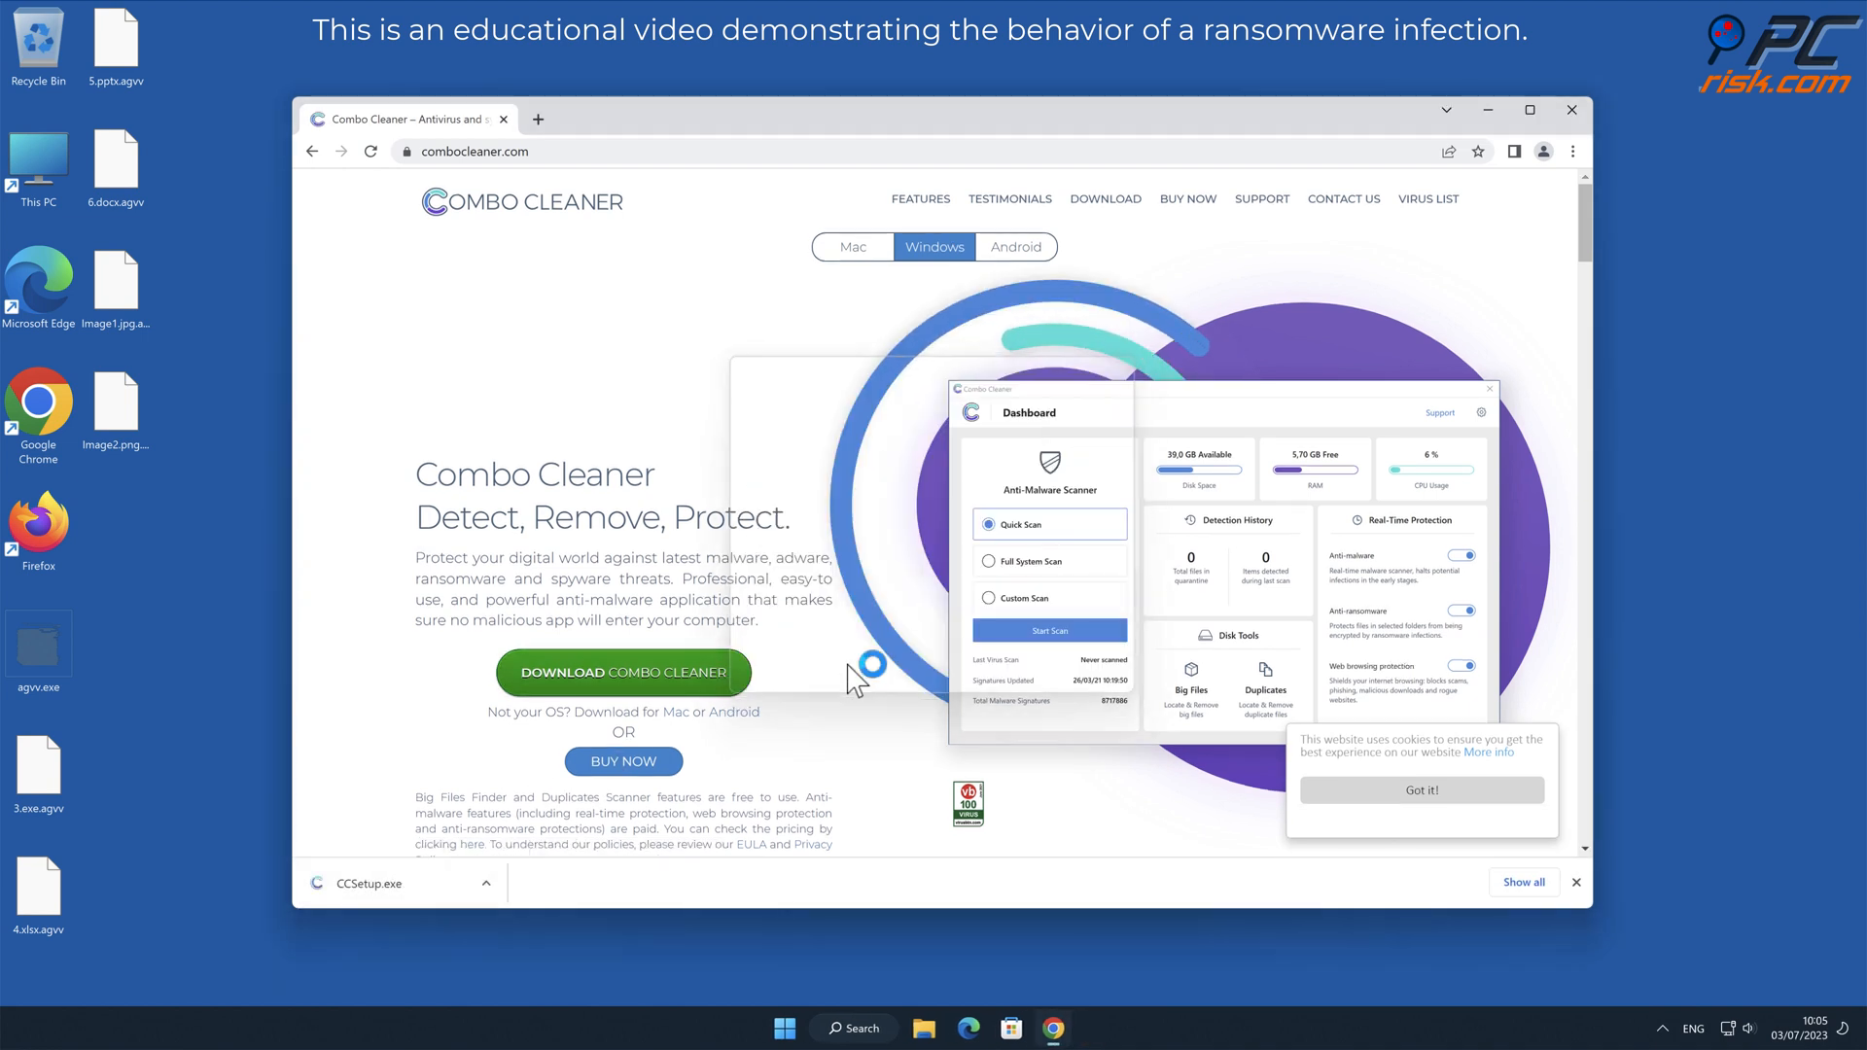
- Run CCSetup.exe, install Combo Cleaner and finish setup with the launch option checked
{"action": "left_click", "coordinate": [375, 883]}
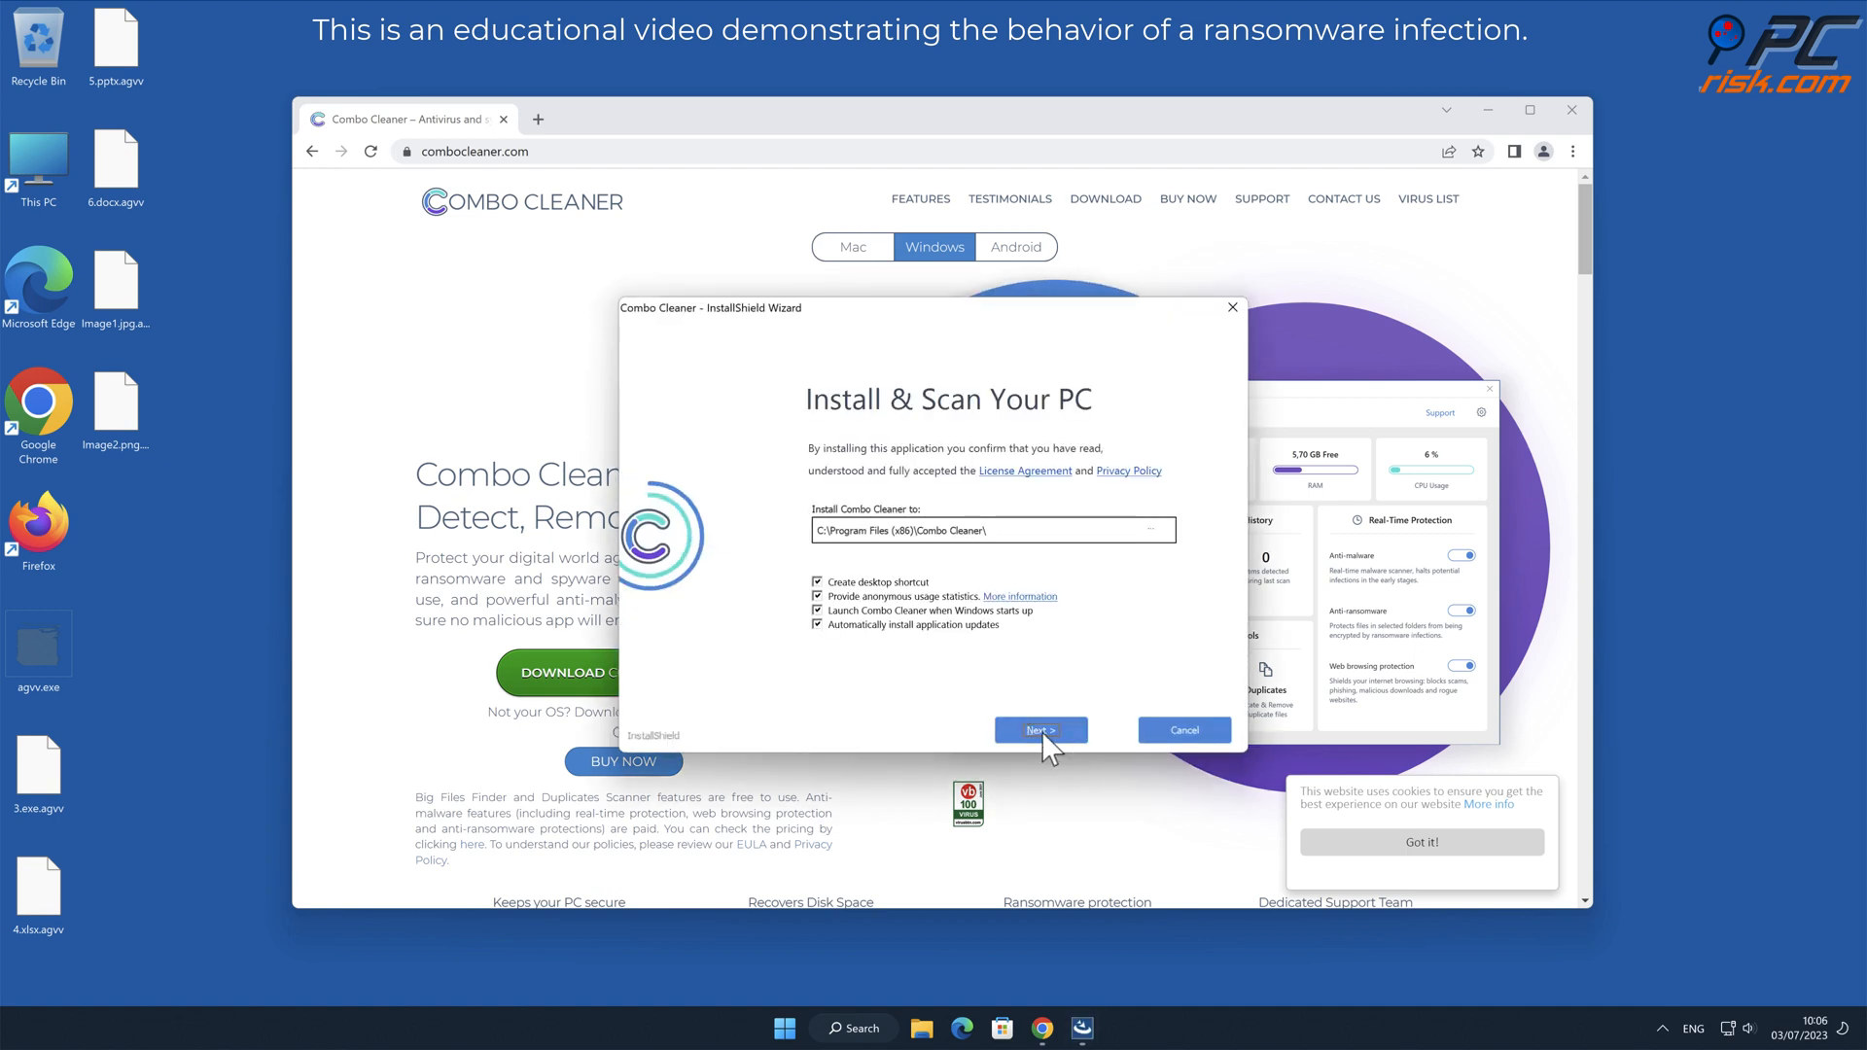
{"action": "left_click", "coordinate": [1039, 730]}
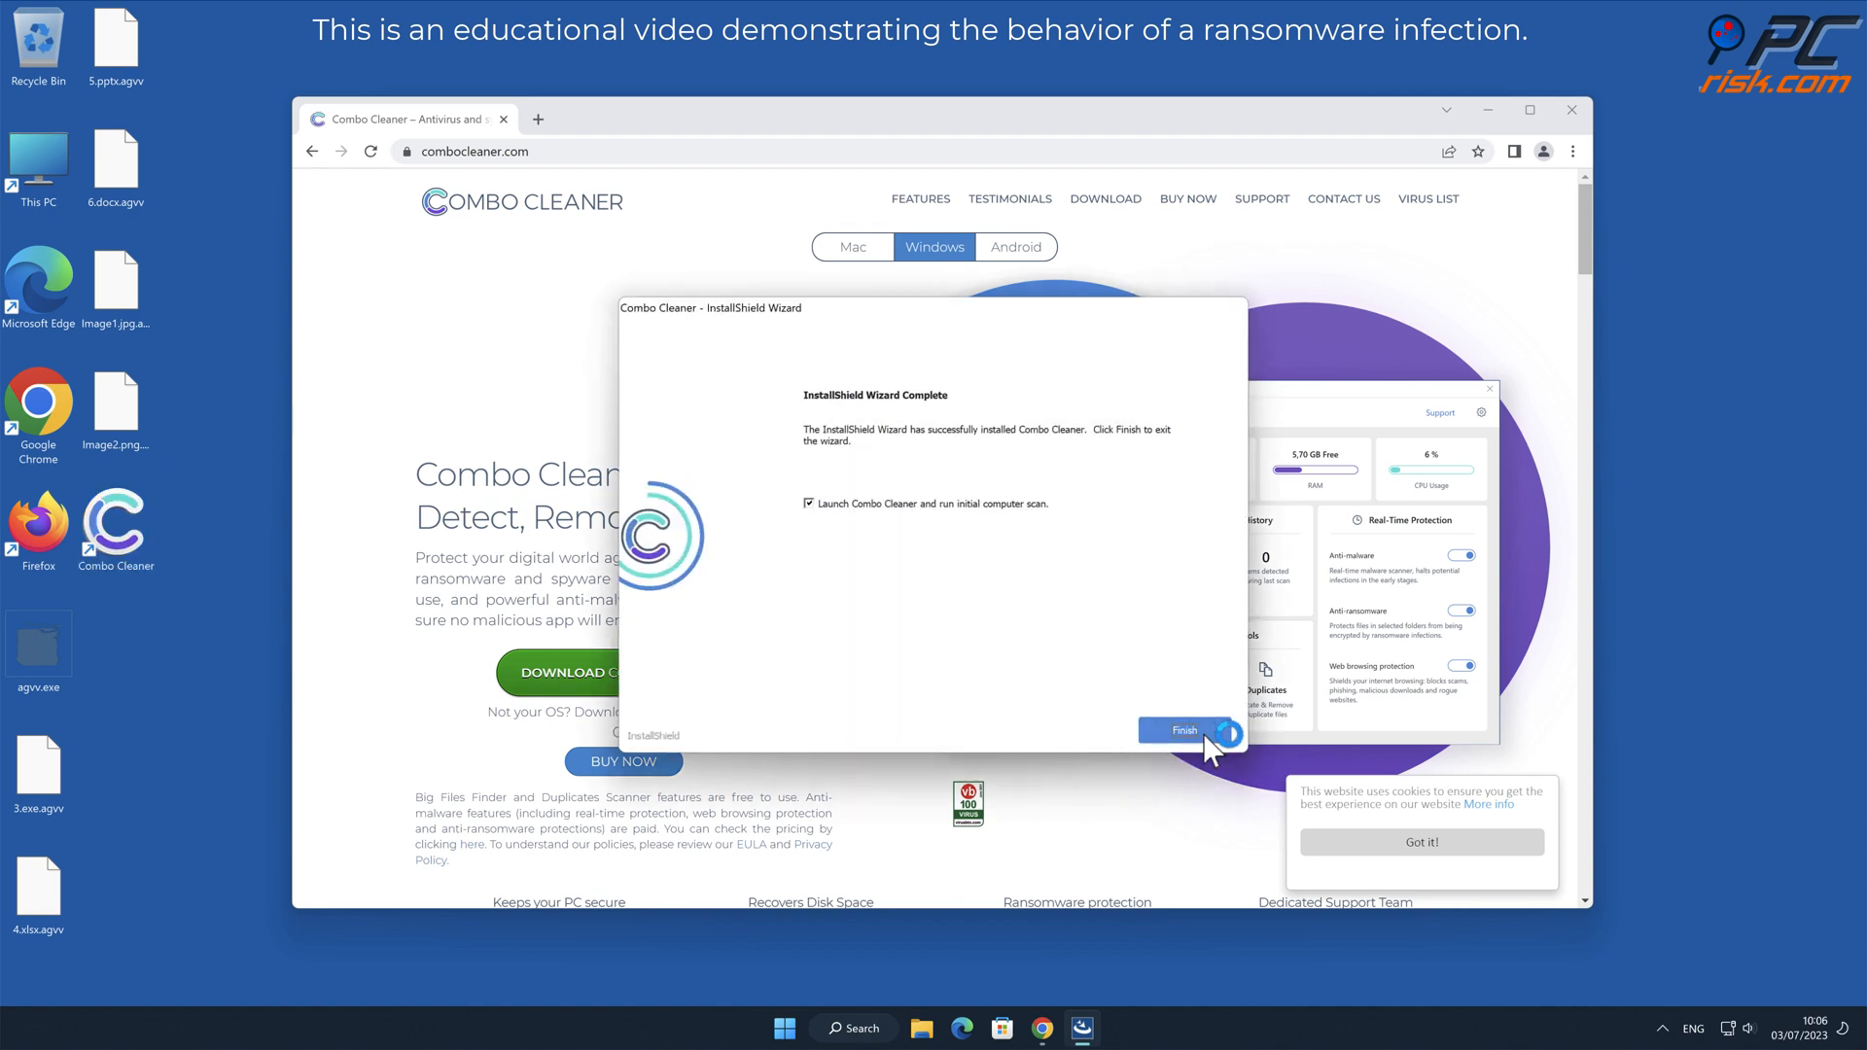
{"action": "left_click", "coordinate": [1180, 729]}
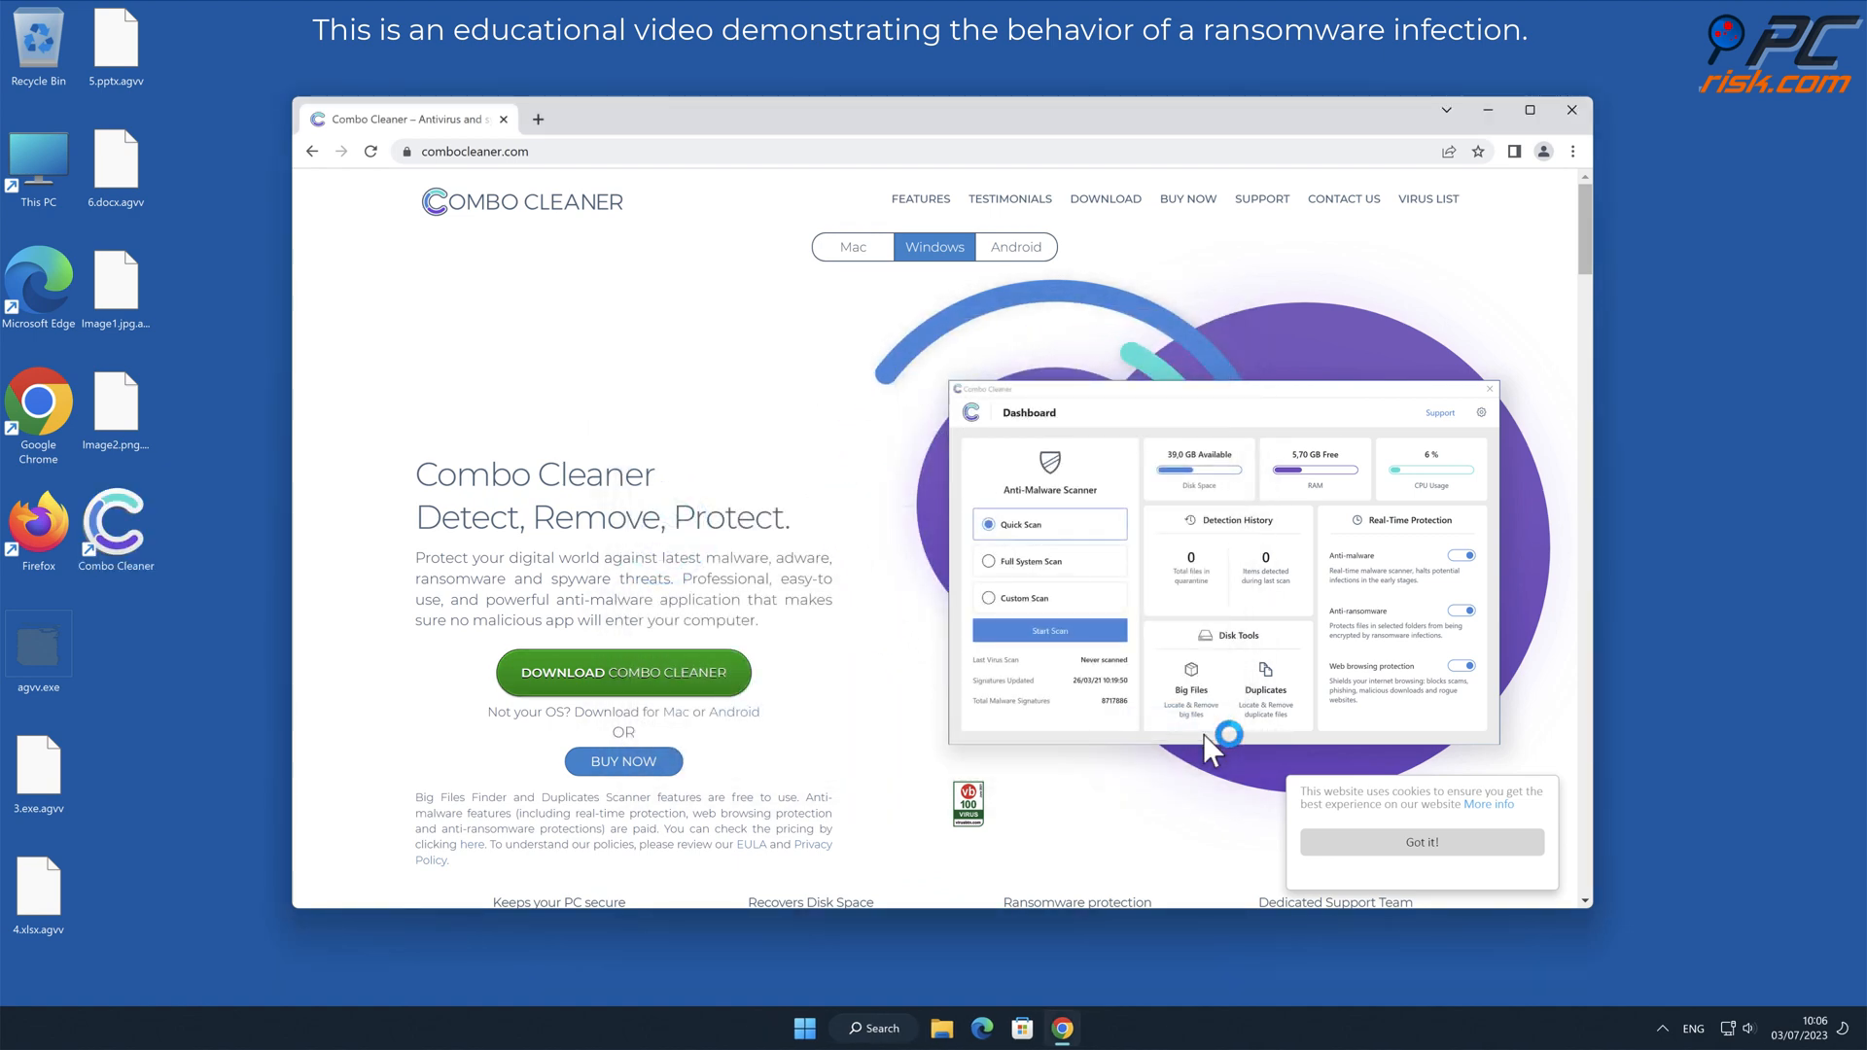
- Choose to remove all four detected threats and reach the activation key entry
{"action": "left_click", "coordinate": [1572, 109]}
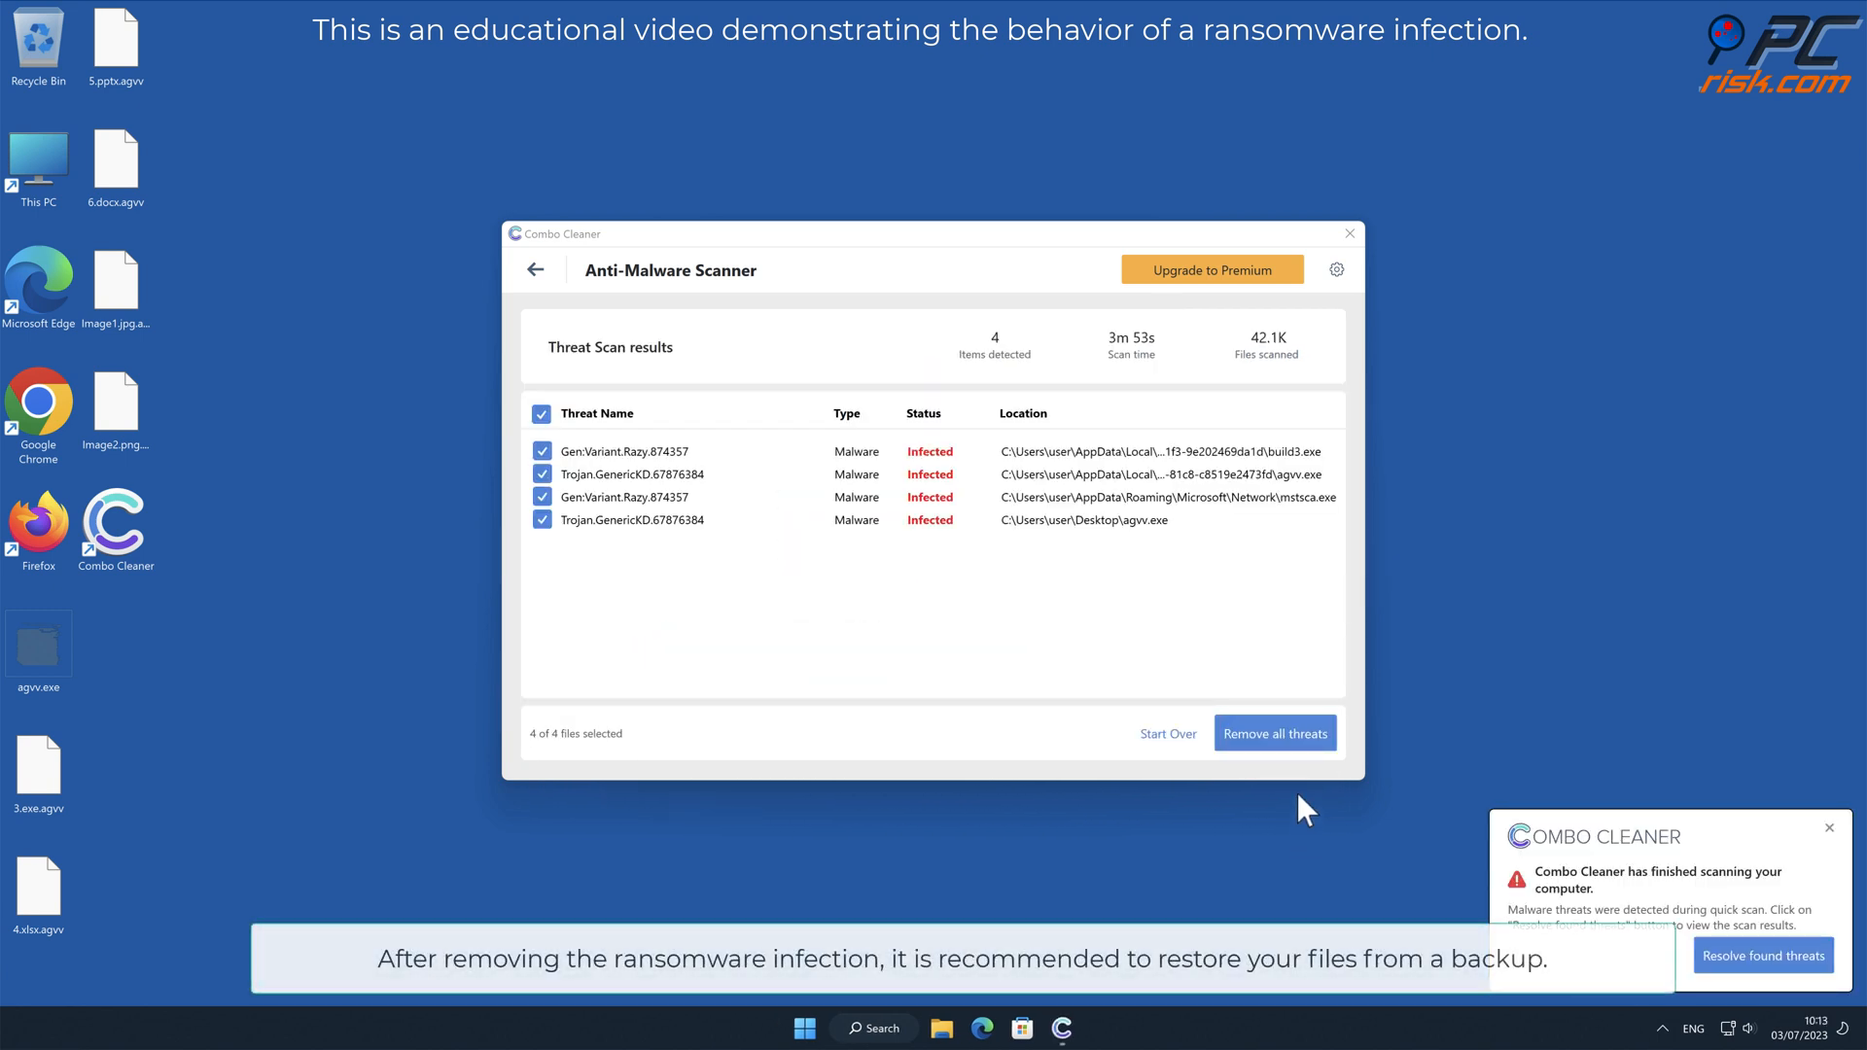
{"action": "left_click", "coordinate": [1212, 268]}
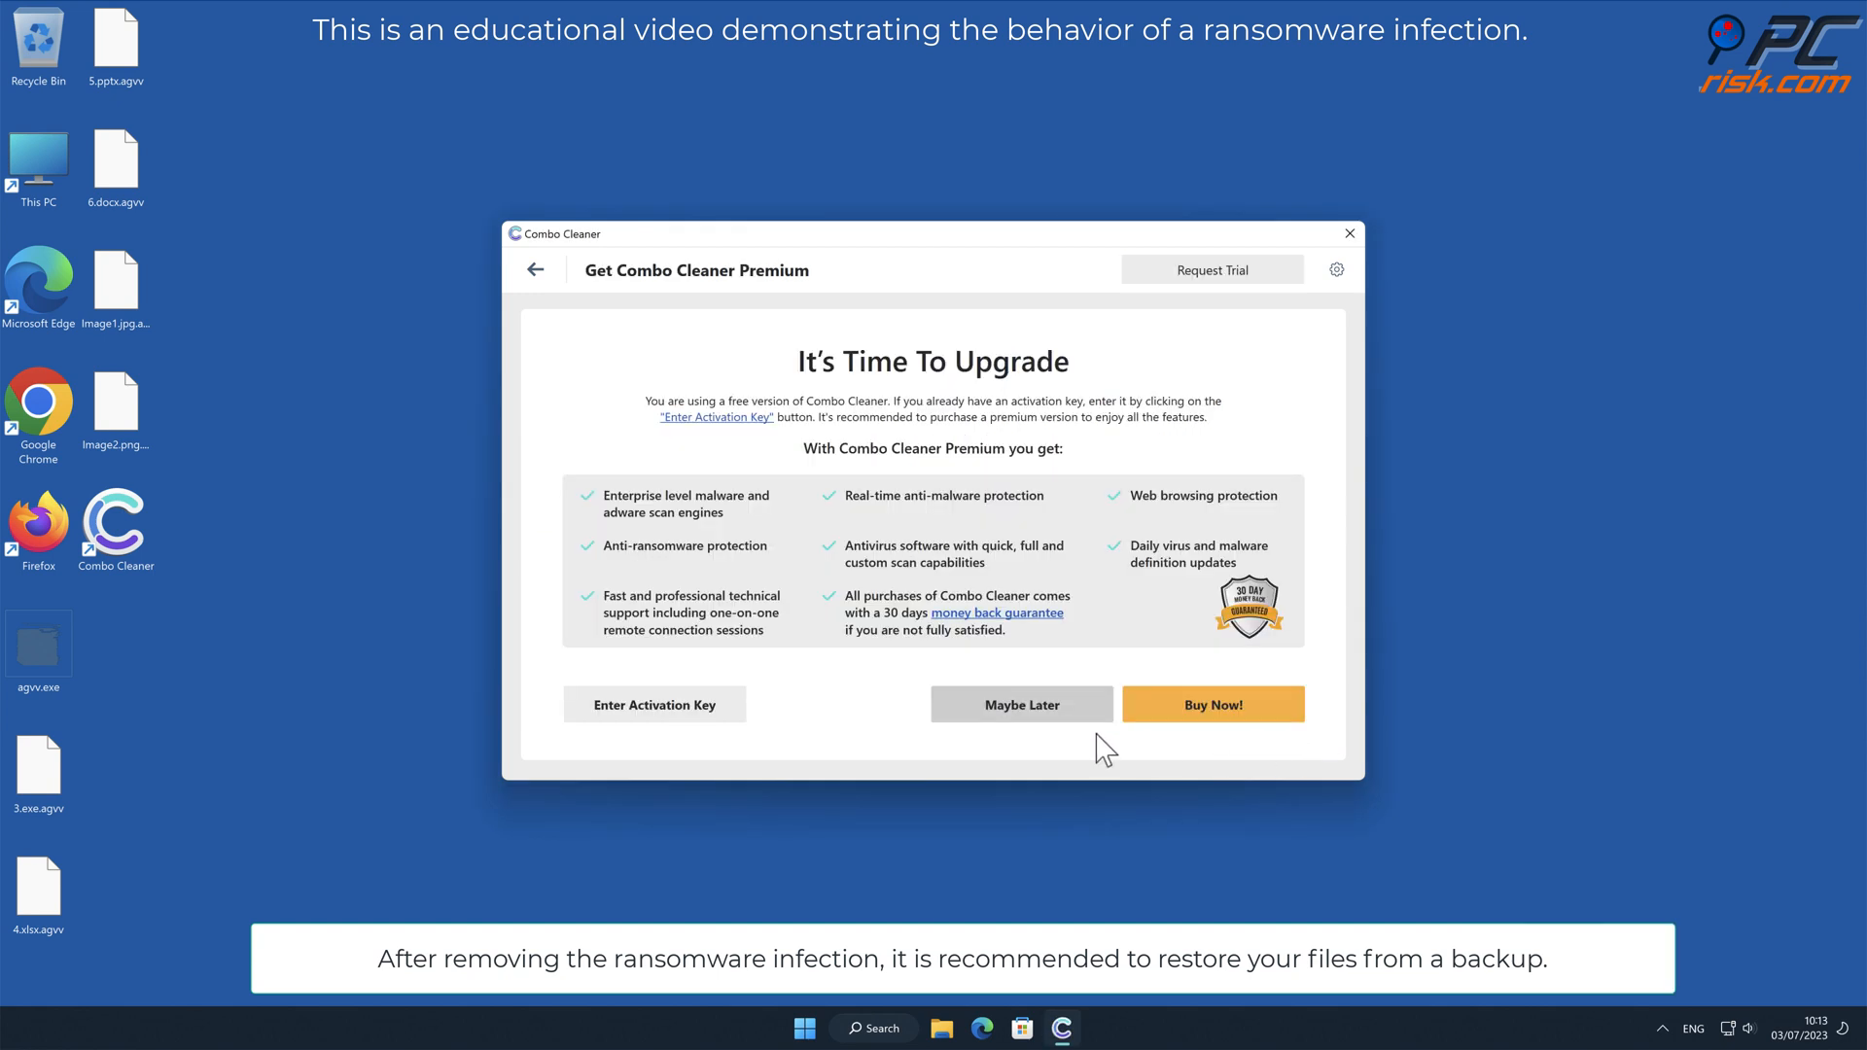
{"action": "left_click", "coordinate": [654, 704]}
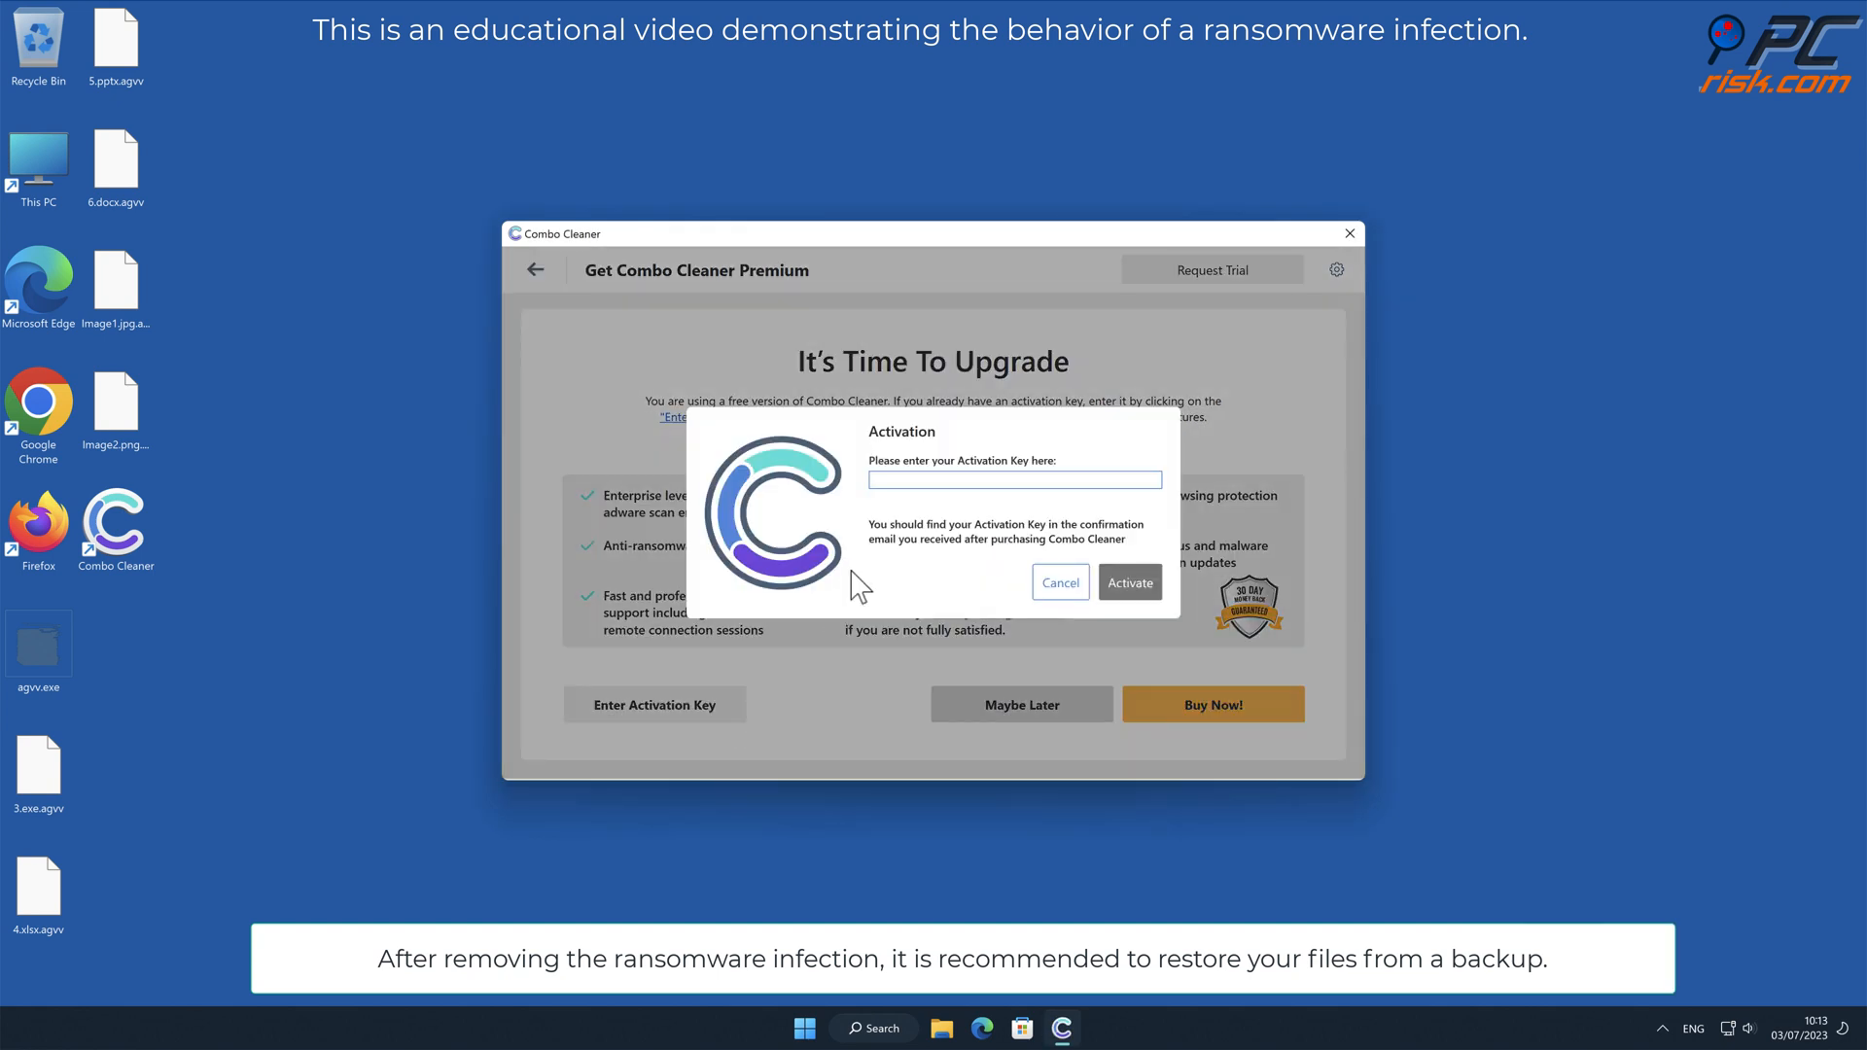
- Activate the licence, move the four threats to quarantine and return to the dashboard
{"action": "left_click", "coordinate": [1128, 581]}
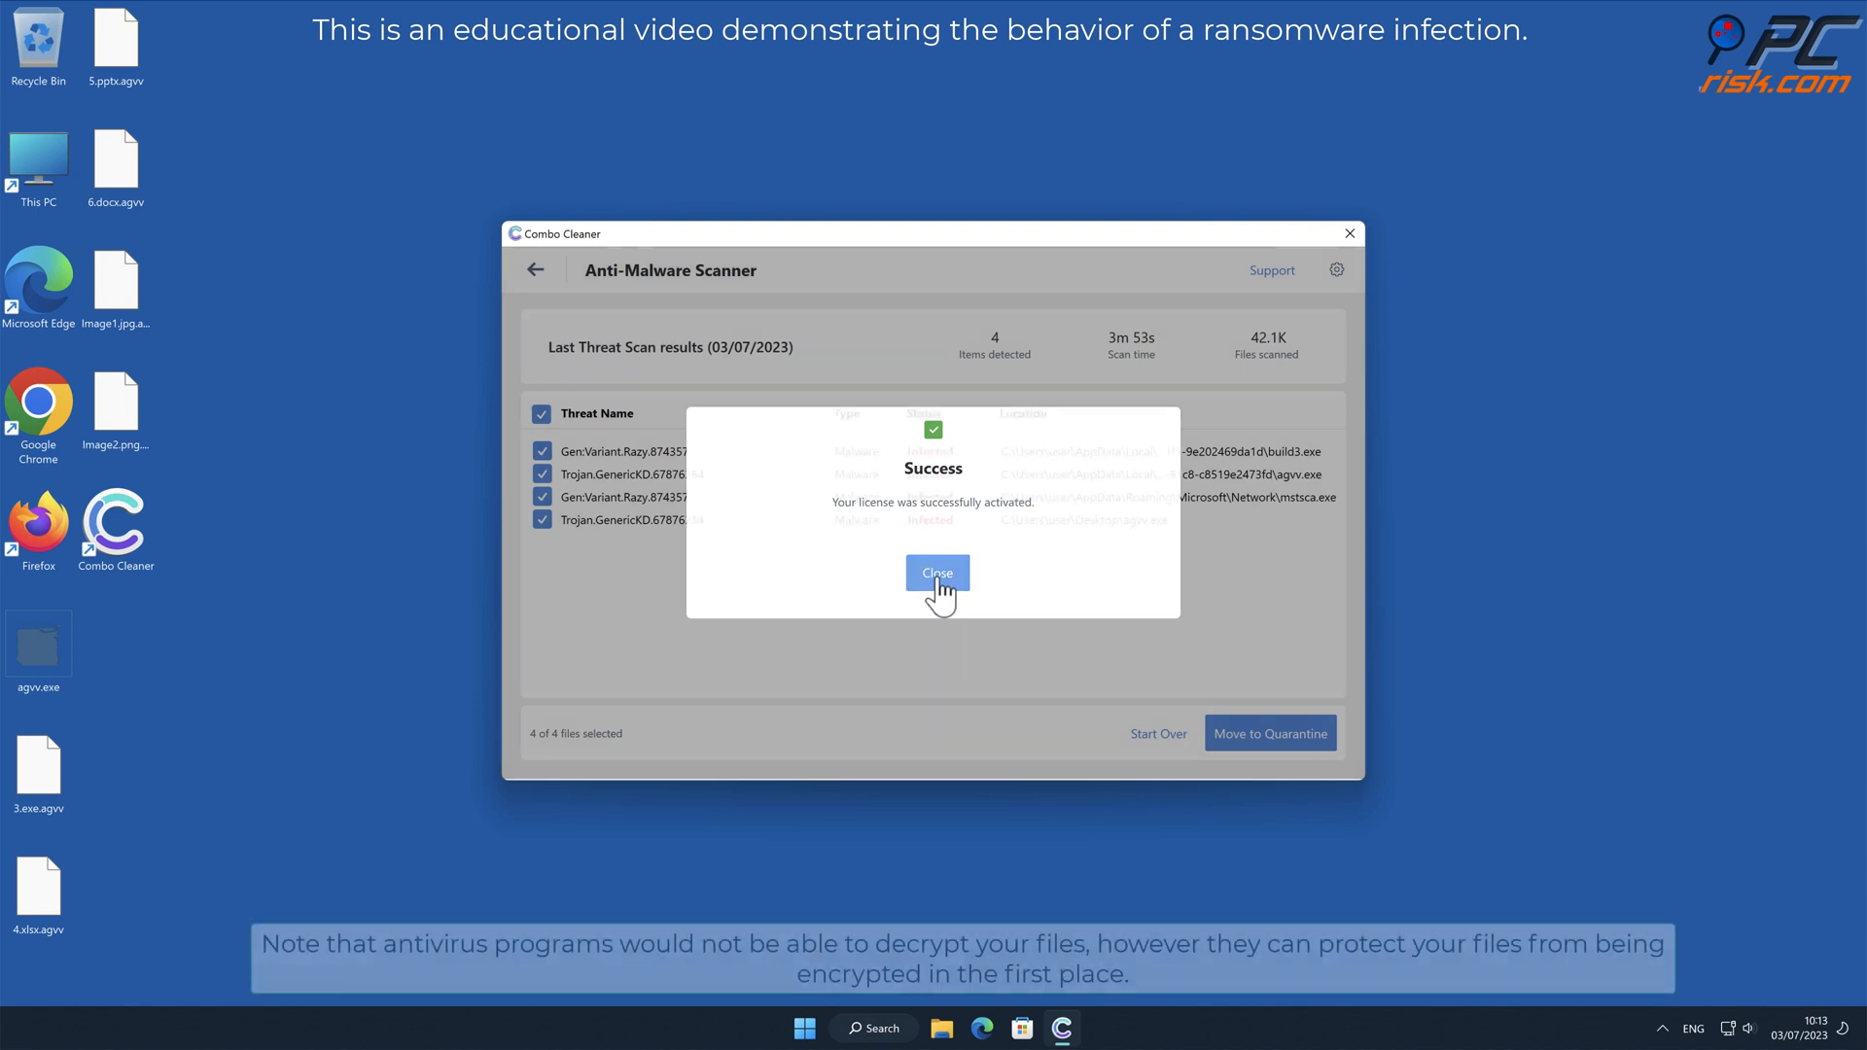
{"action": "left_click", "coordinate": [935, 572]}
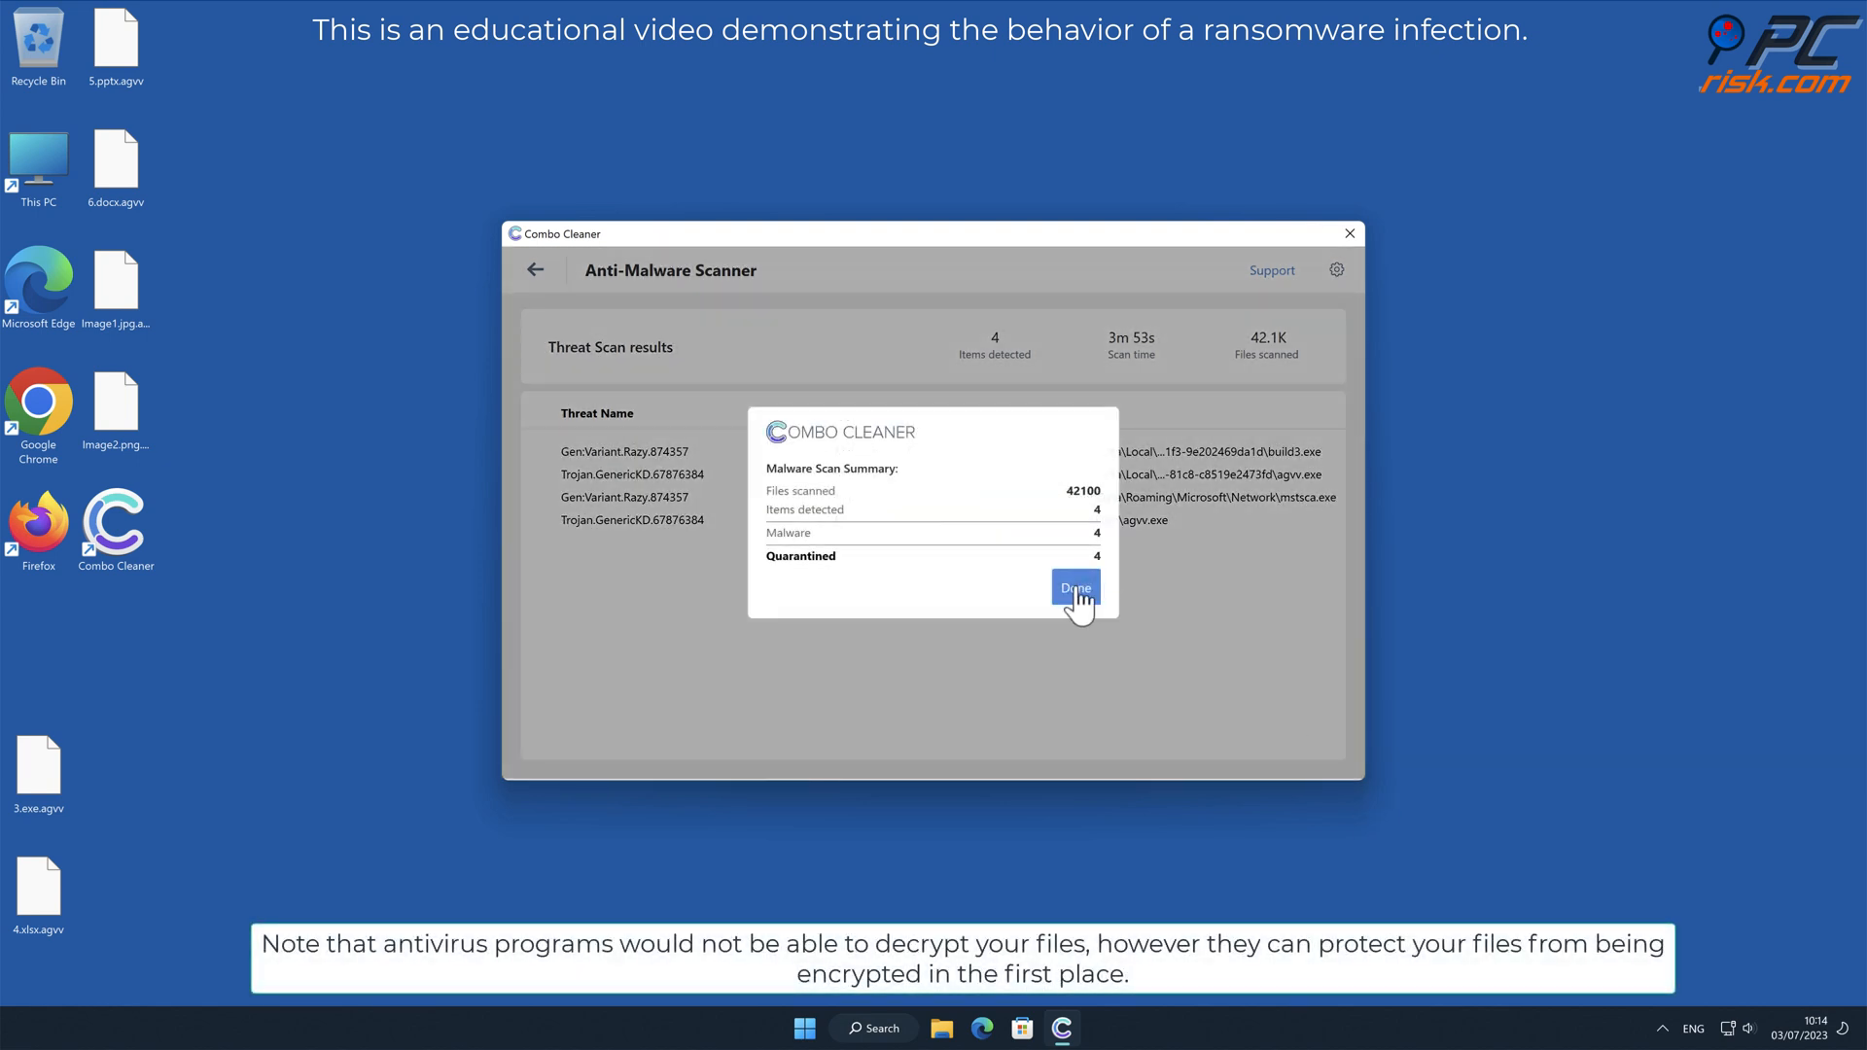
{"action": "left_click", "coordinate": [1074, 588]}
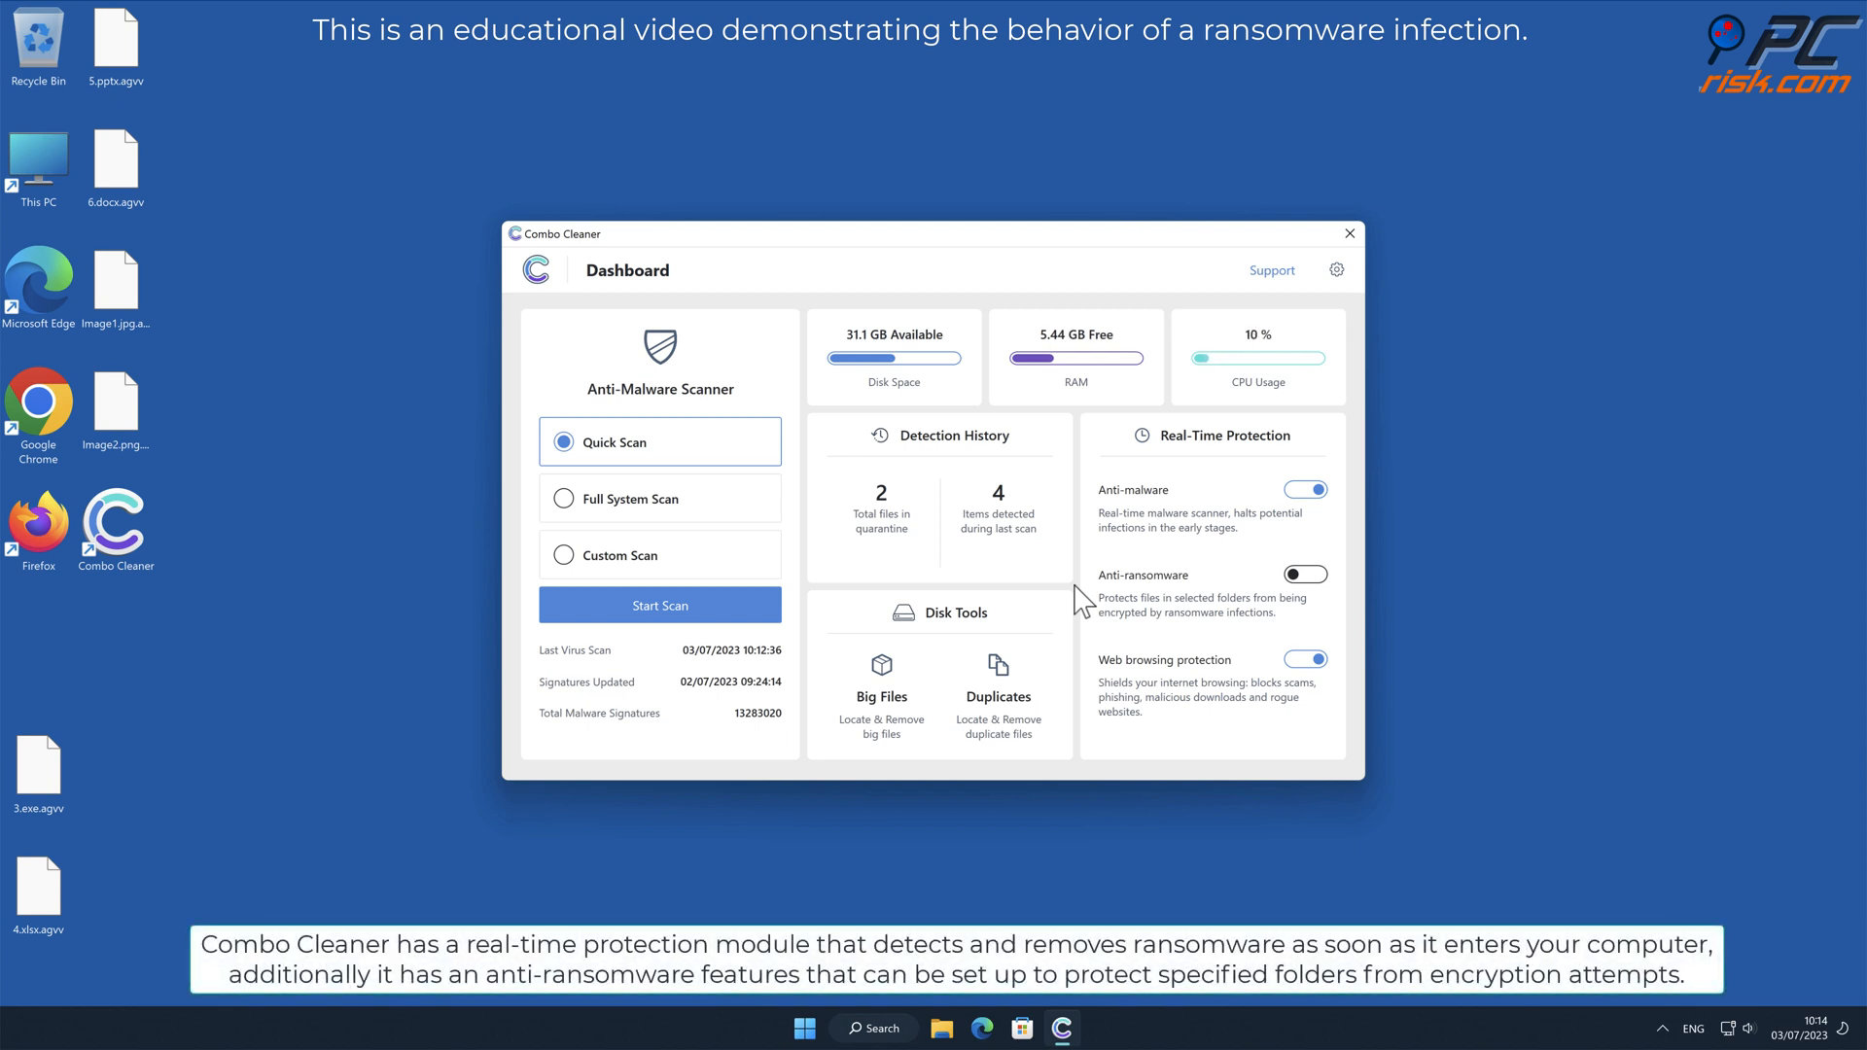
- Add the Desktop as a protected folder in Anti-Ransomware settings and return to the dashboard
{"action": "left_click", "coordinate": [1305, 574]}
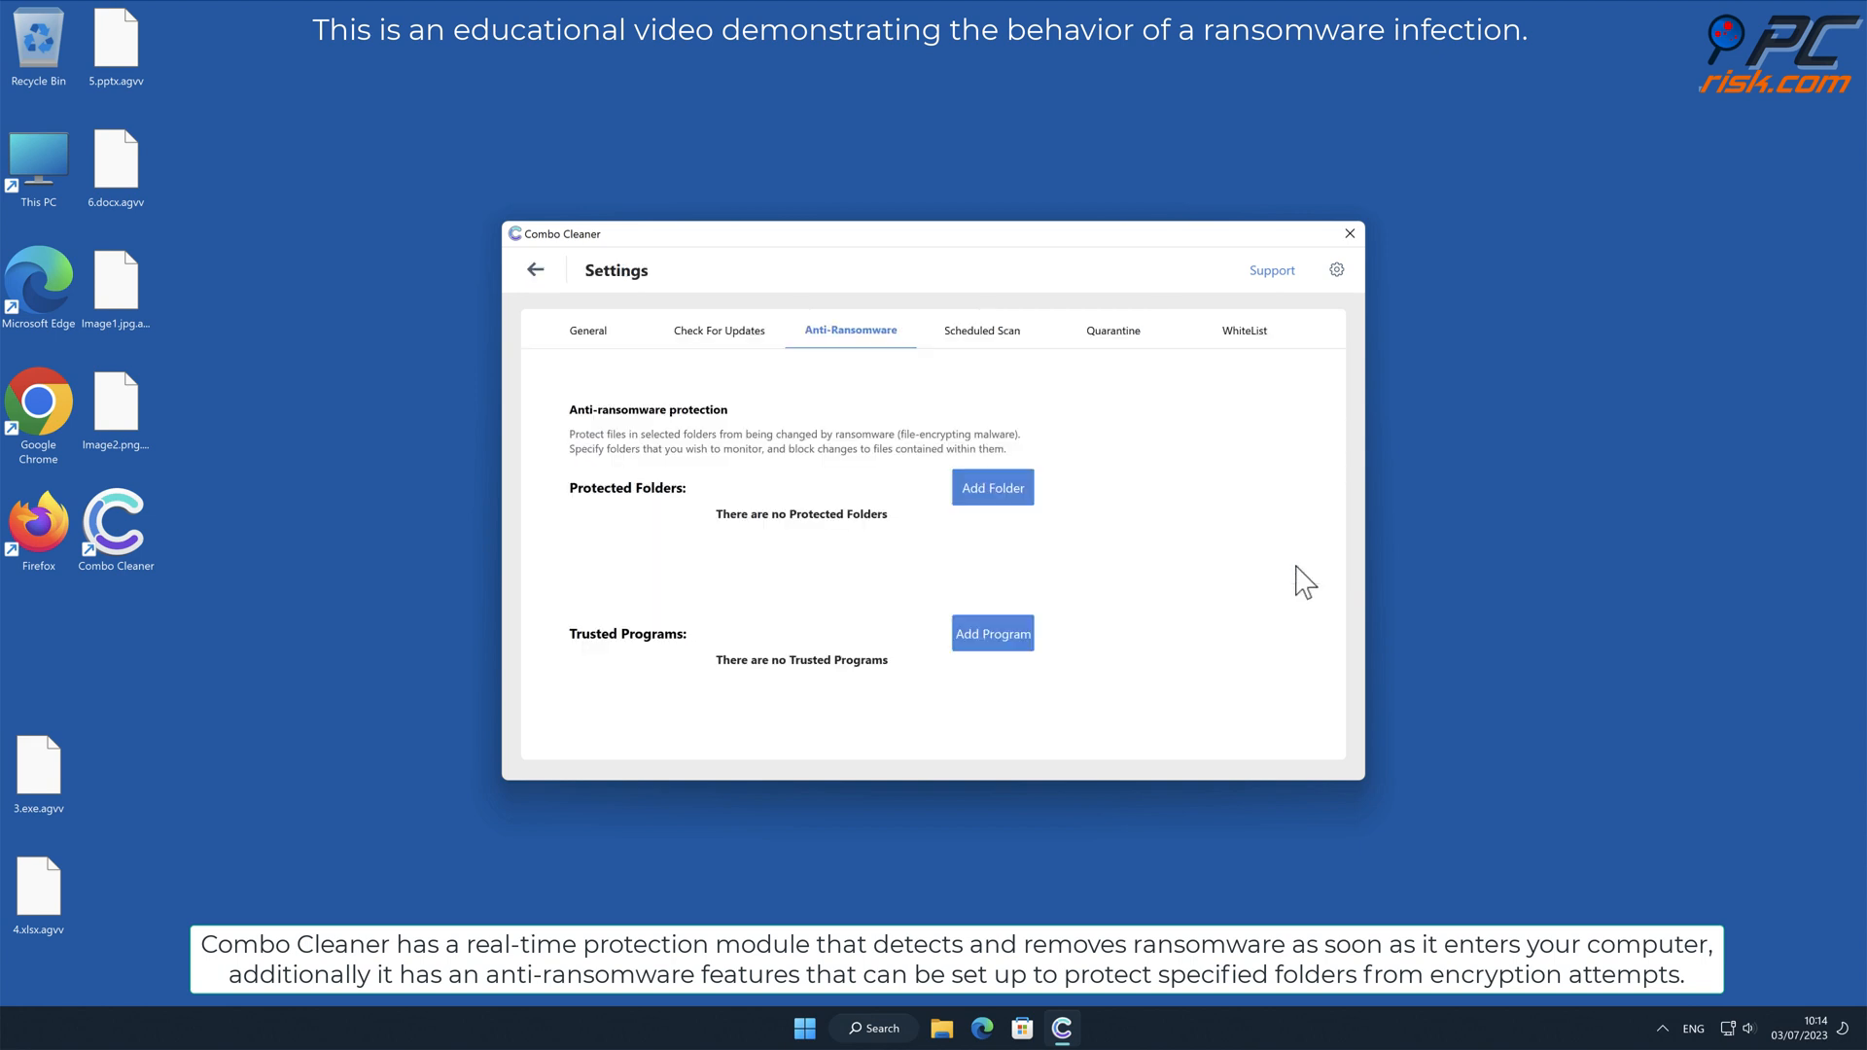
{"action": "left_click", "coordinate": [992, 486]}
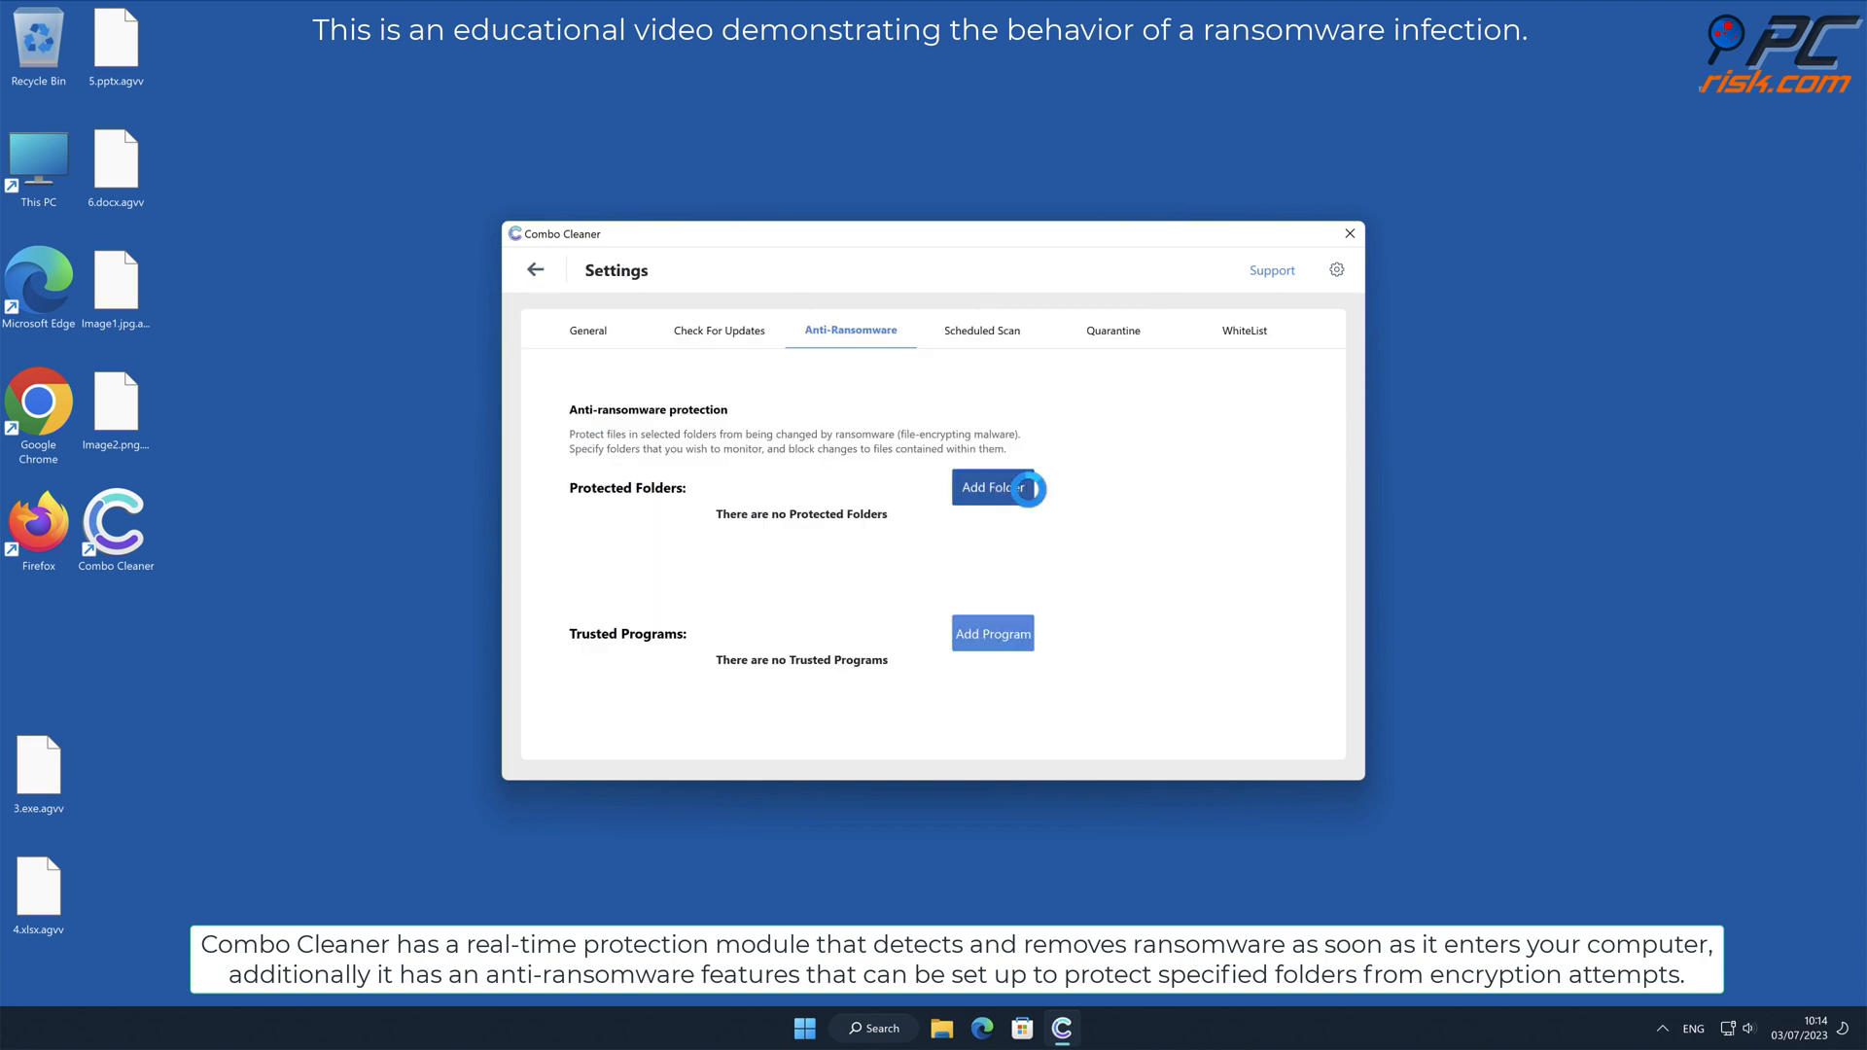
{"action": "left_click", "coordinate": [996, 486]}
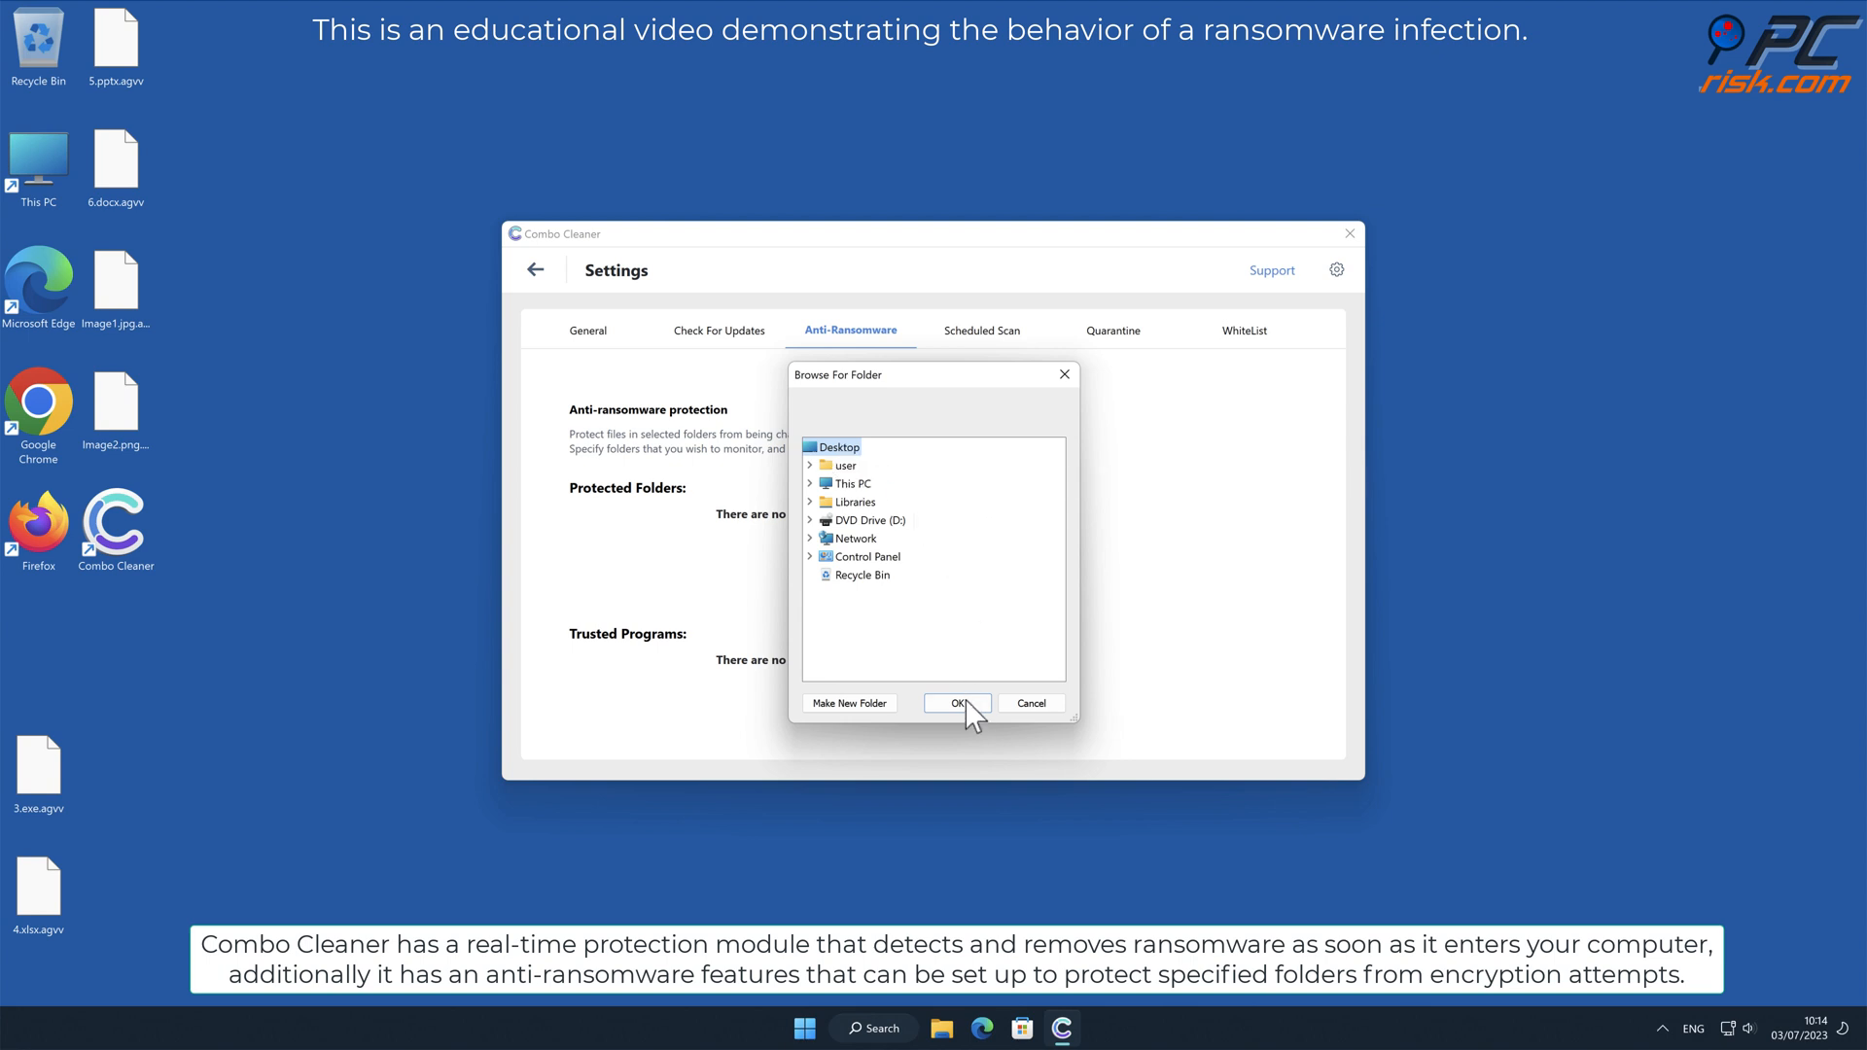
{"action": "left_click", "coordinate": [957, 702]}
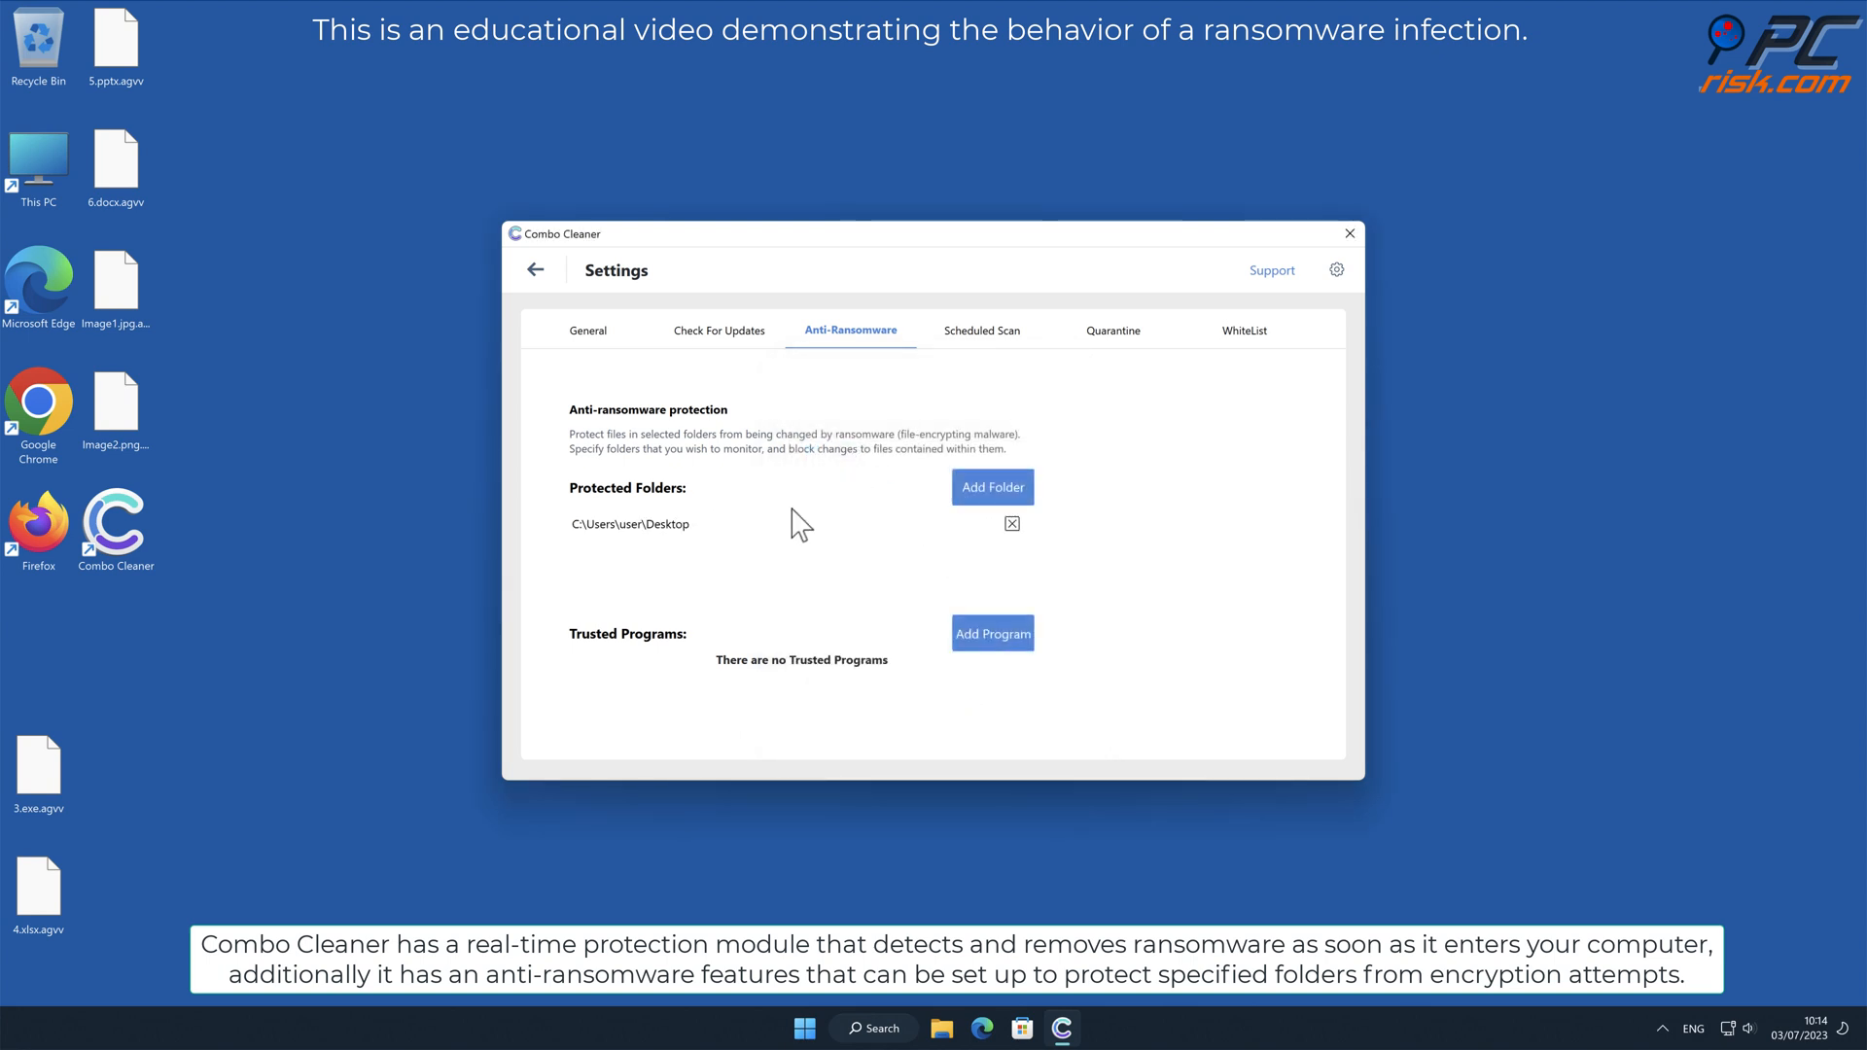
{"action": "left_click", "coordinate": [535, 268]}
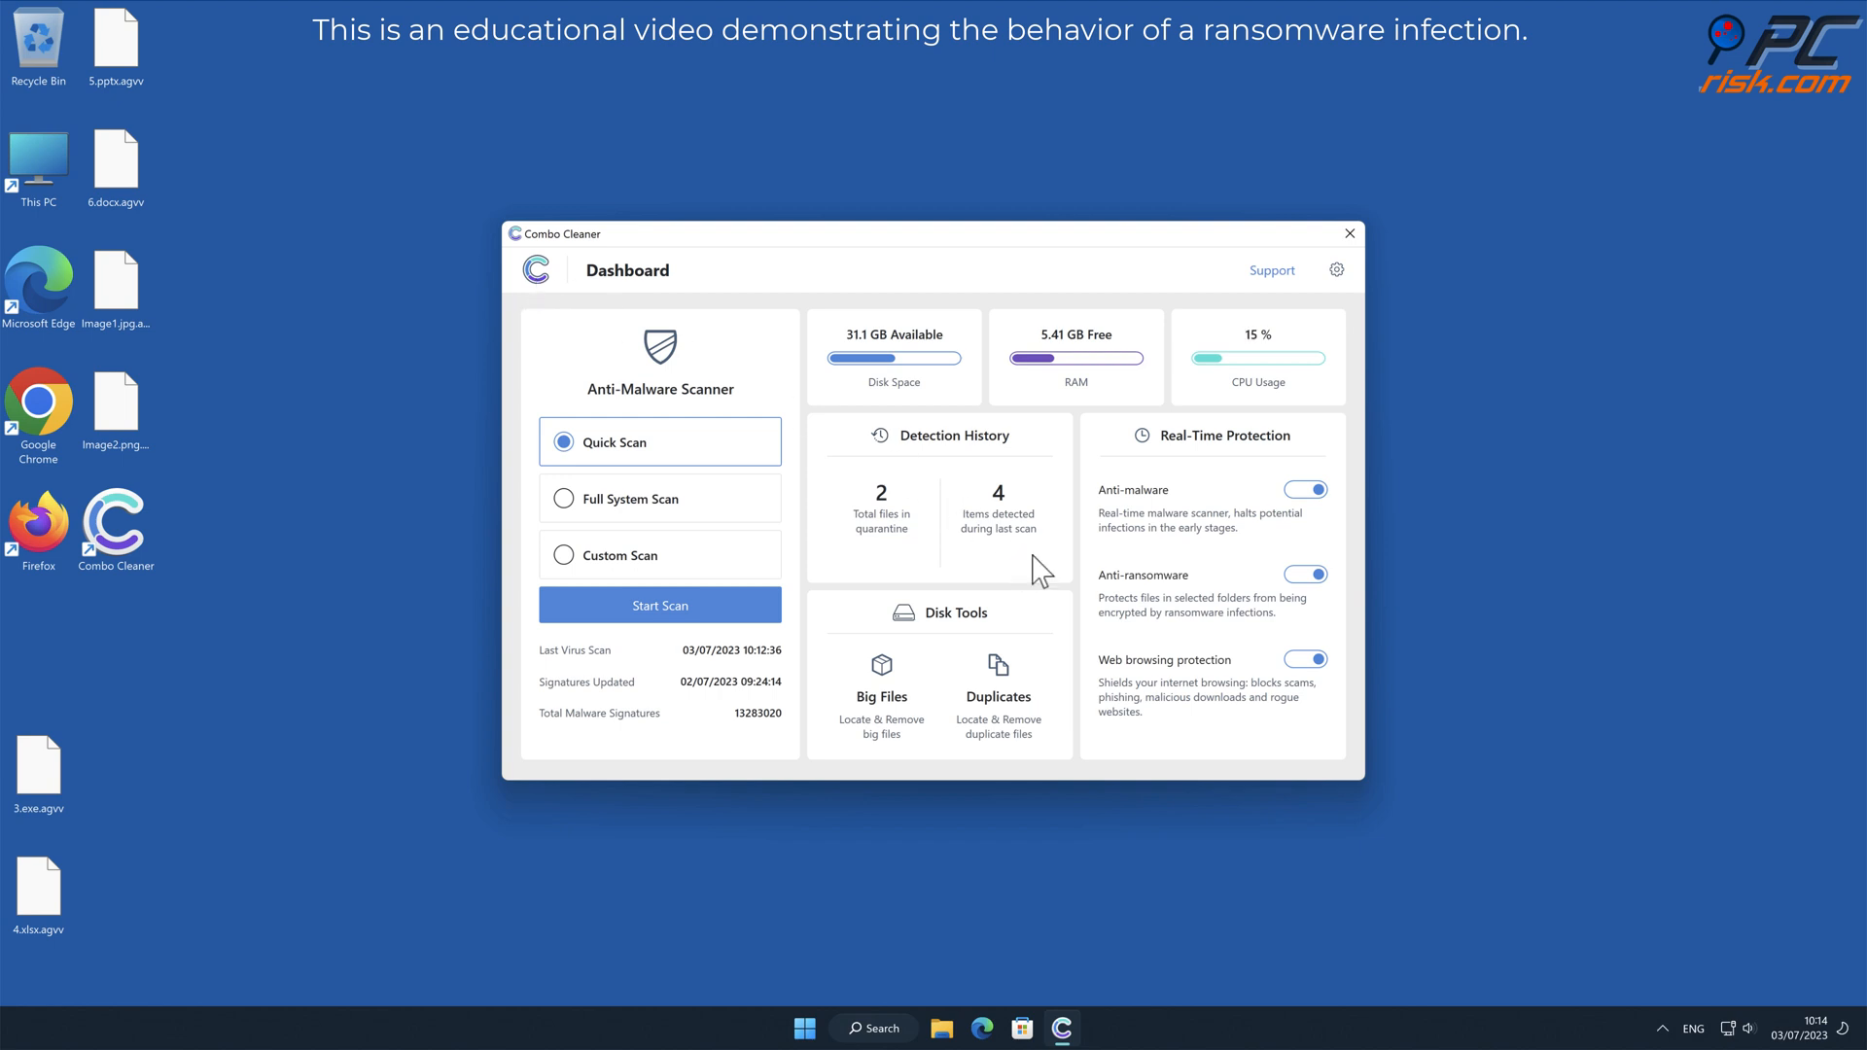